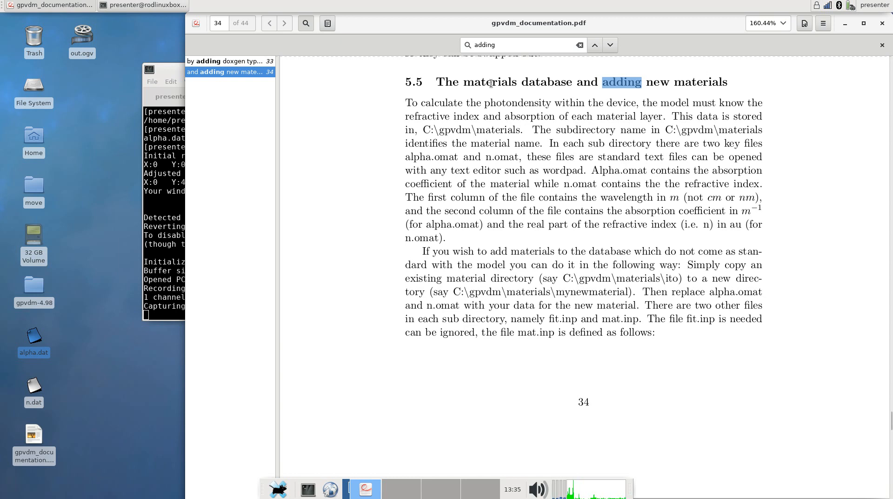
Select text in section 5.5 of the gpvdm documentation on adding new materials.
drag(436, 82, 647, 82)
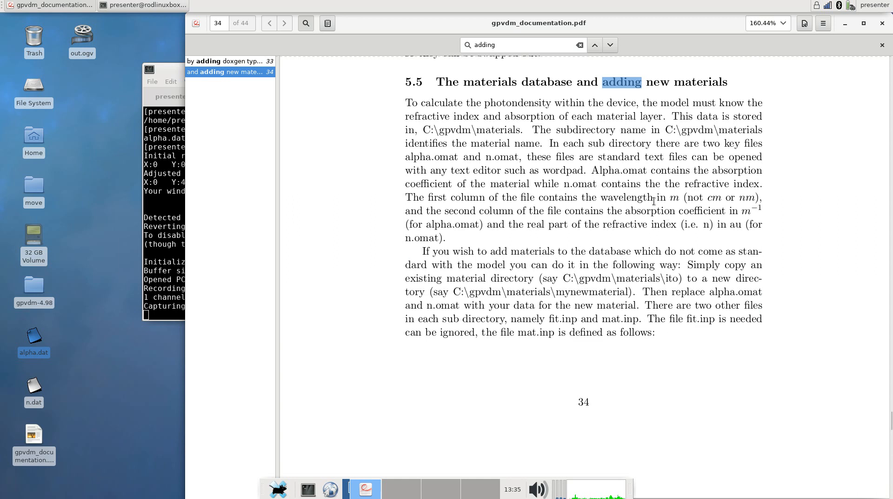
mouse_move(185, 131)
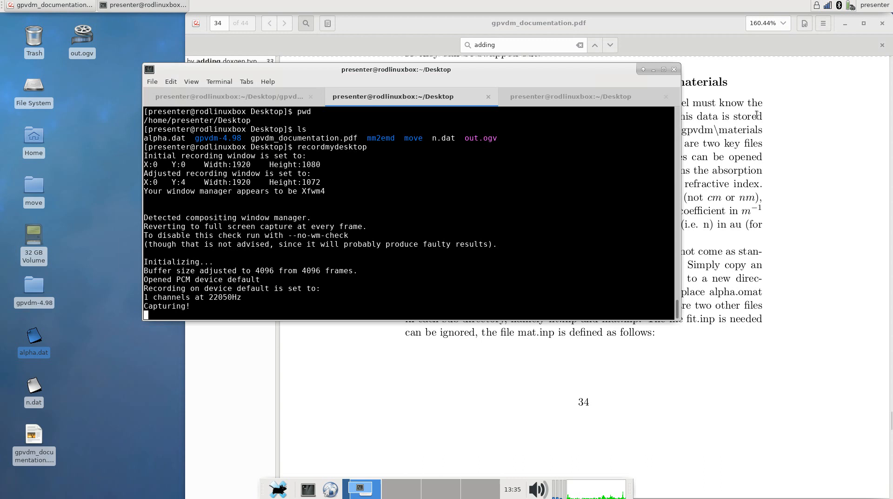
Run ./gpvdm from the gpvdm-4.98 terminal session.
click(230, 97)
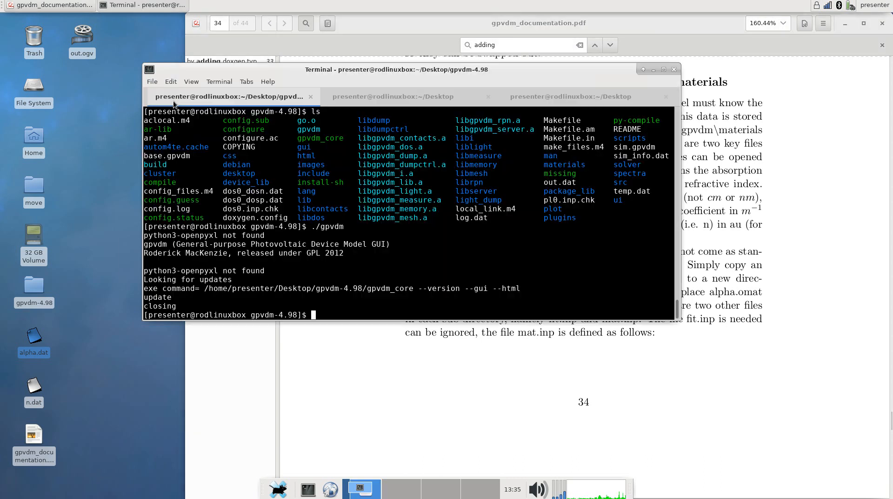
text(./gpvdm)
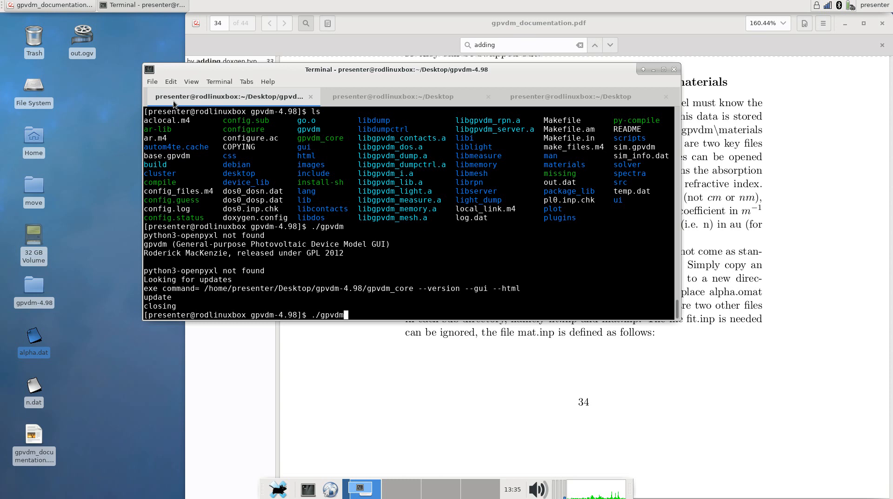
mouse_move(387, 134)
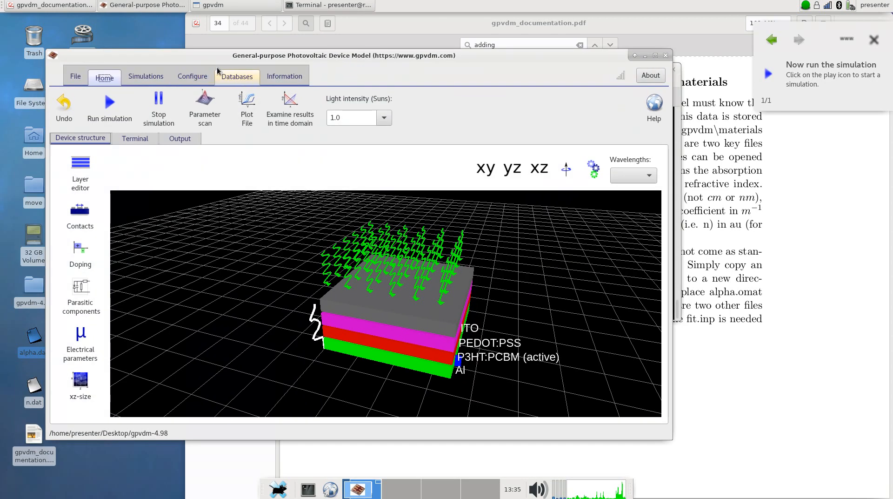
Browse the materials database, viewing the polymers and pvlighthouse.com.au categories.
click(237, 76)
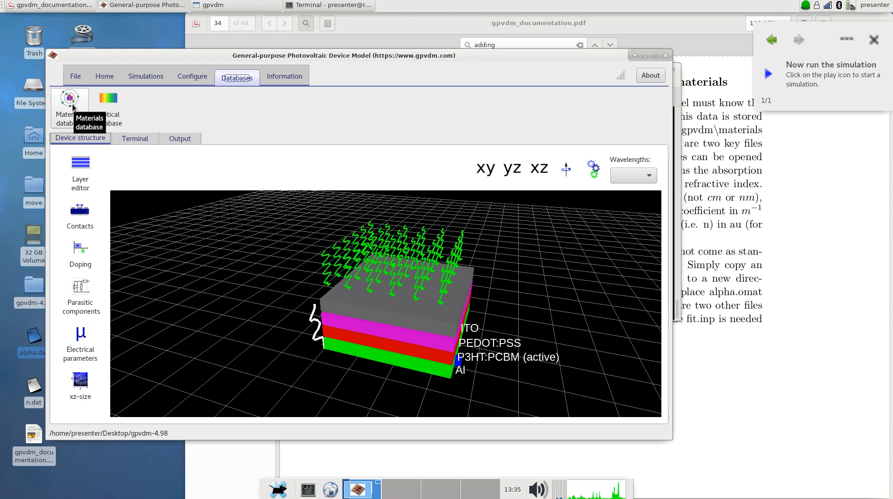
click(69, 97)
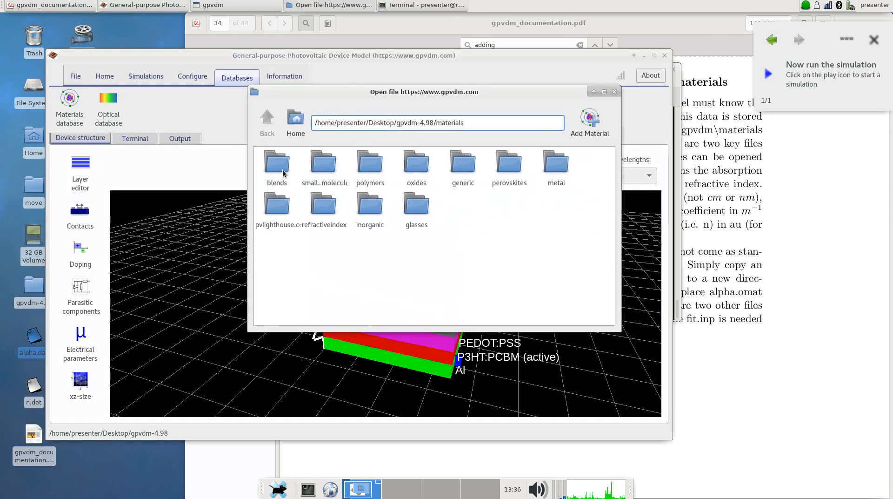
click(370, 166)
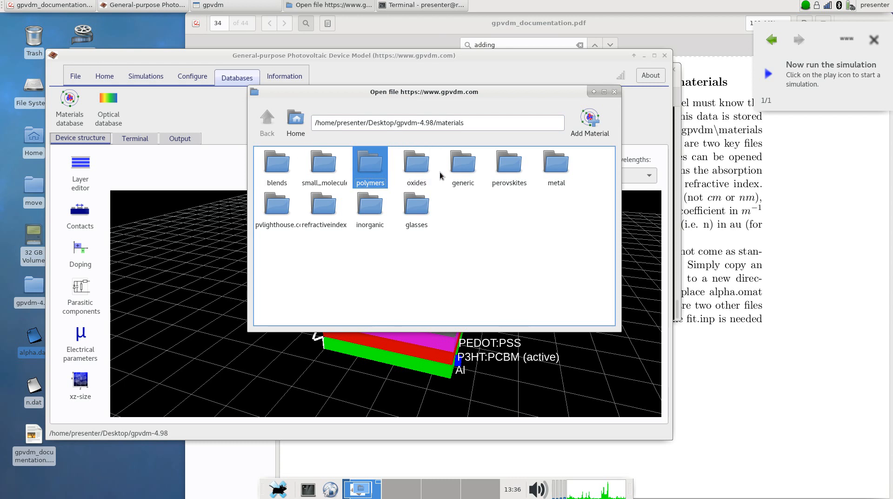
mouse_move(403, 258)
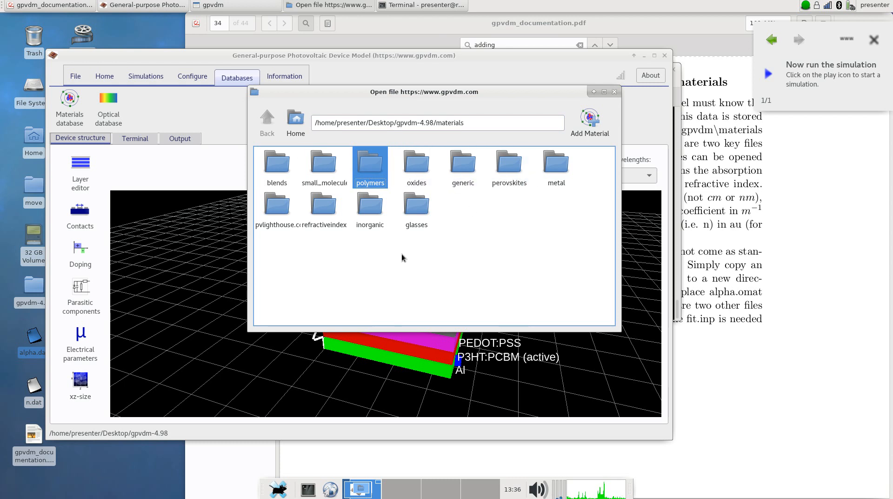
click(277, 206)
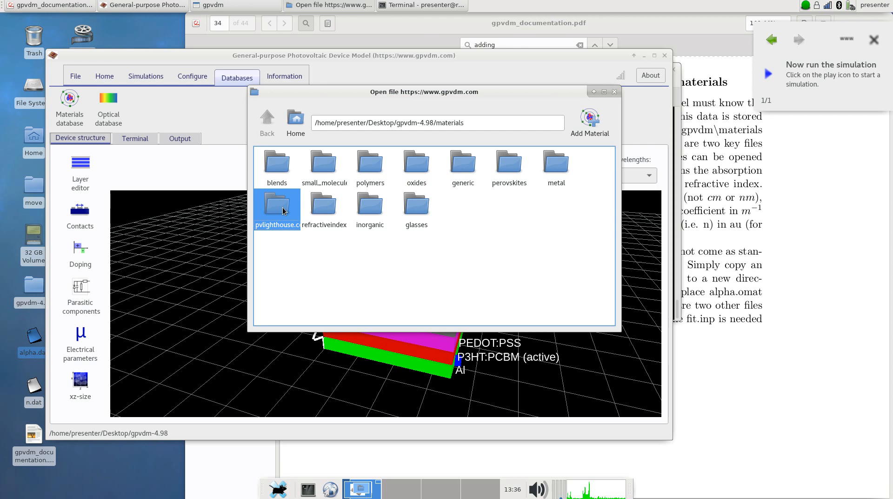
double_click(277, 205)
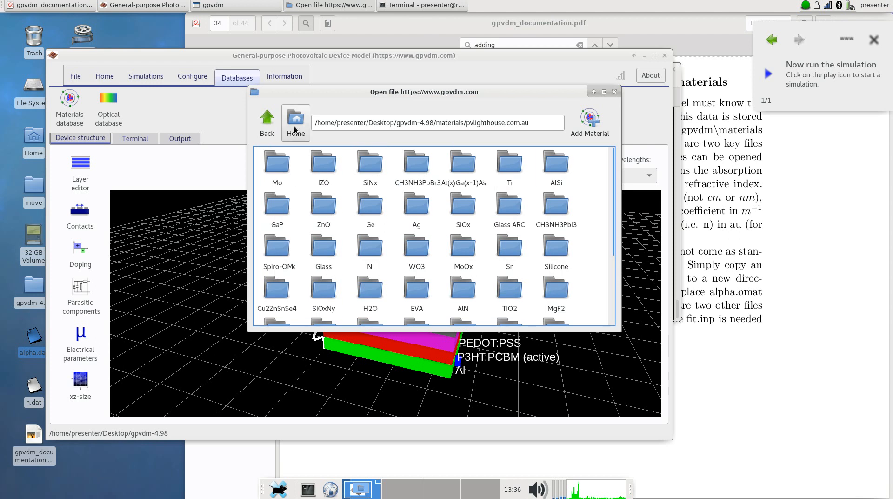
click(296, 119)
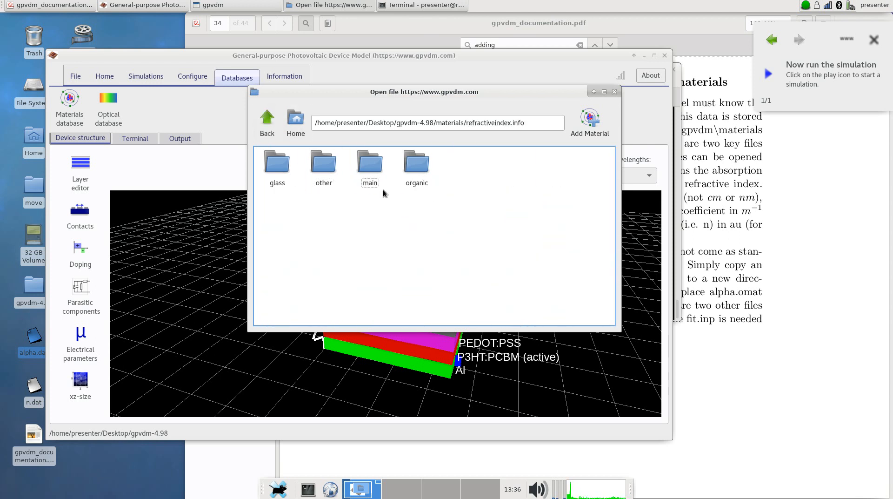
mouse_move(377, 194)
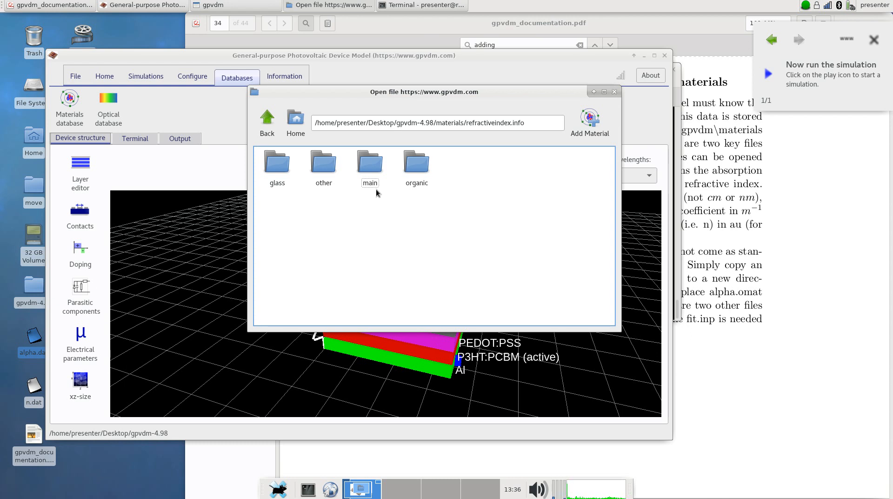
click(277, 166)
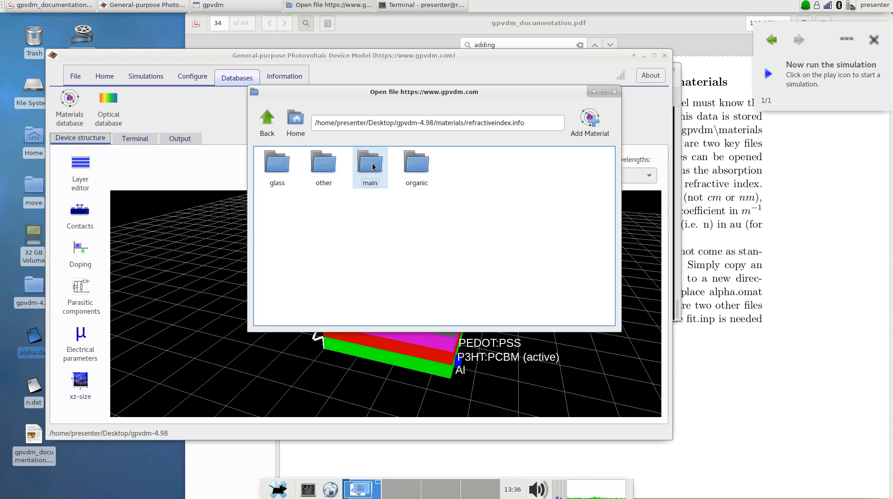
double_click(371, 163)
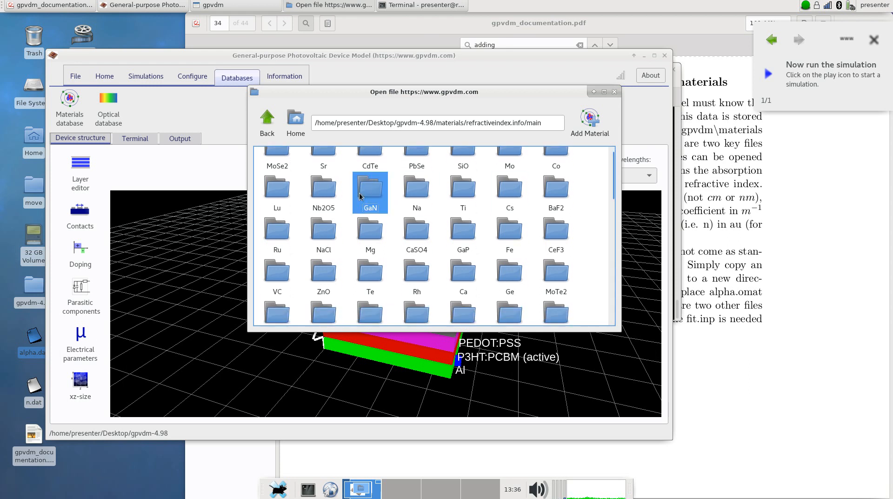
double_click(370, 187)
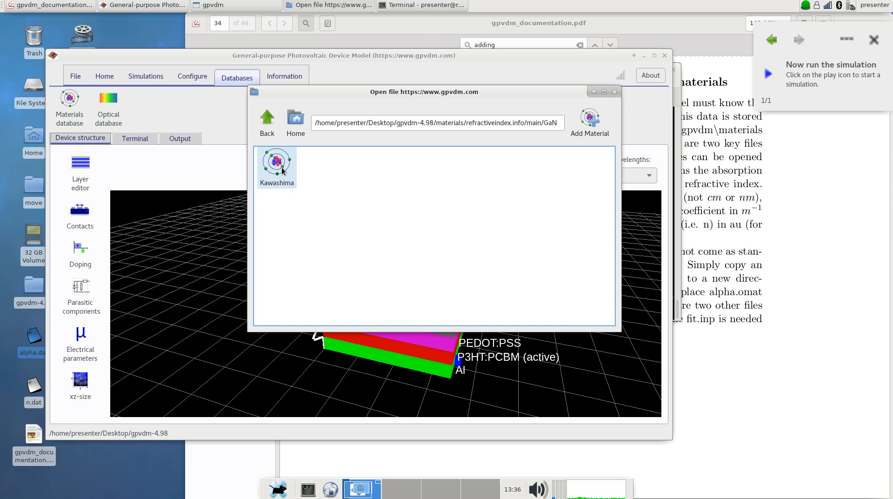
click(276, 166)
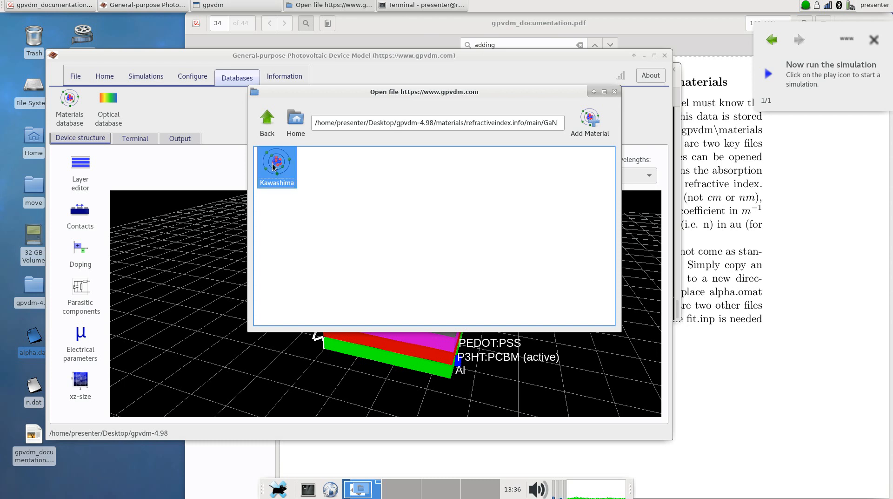
double_click(276, 167)
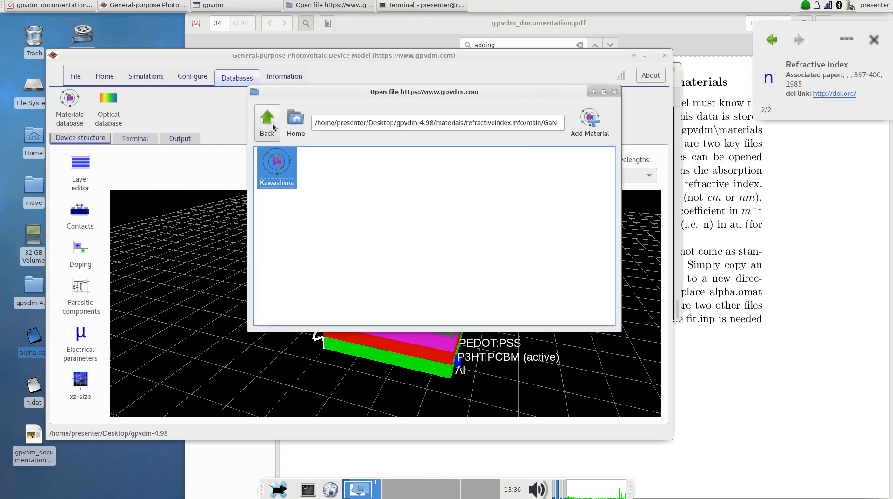
click(268, 117)
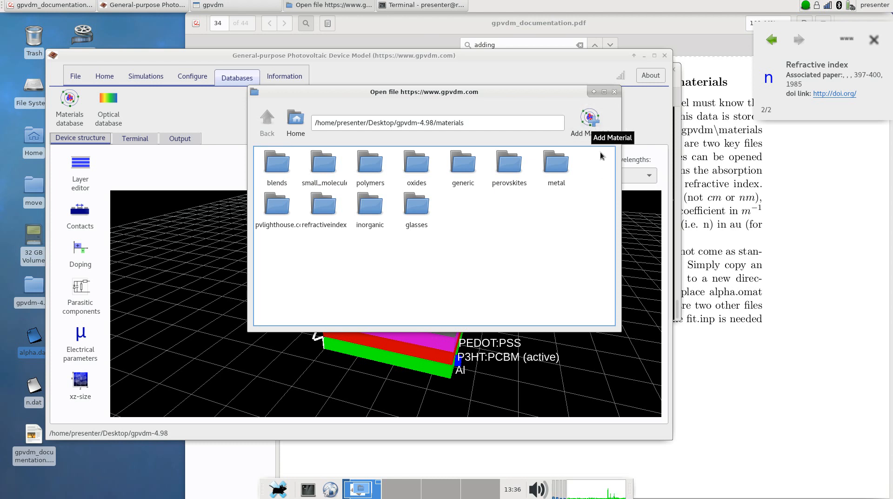
Create material newp3htpcbm and bring it up in the material editor.
click(590, 118)
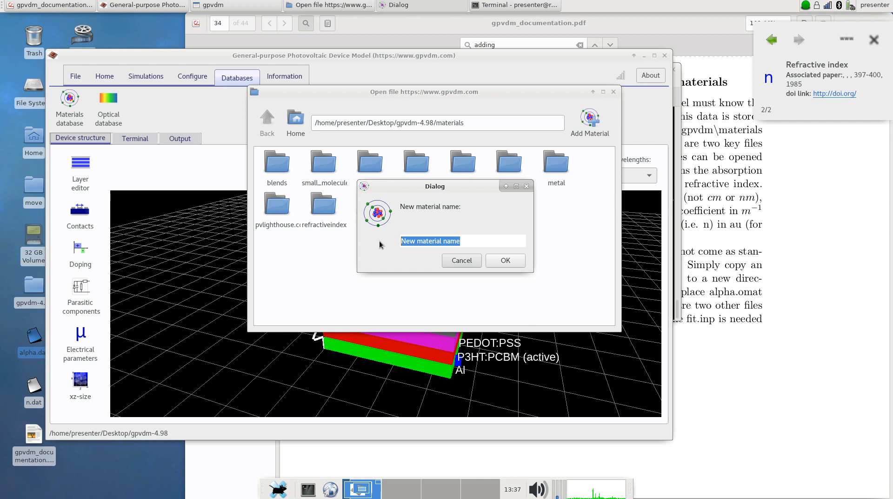
text(newp3htpc)
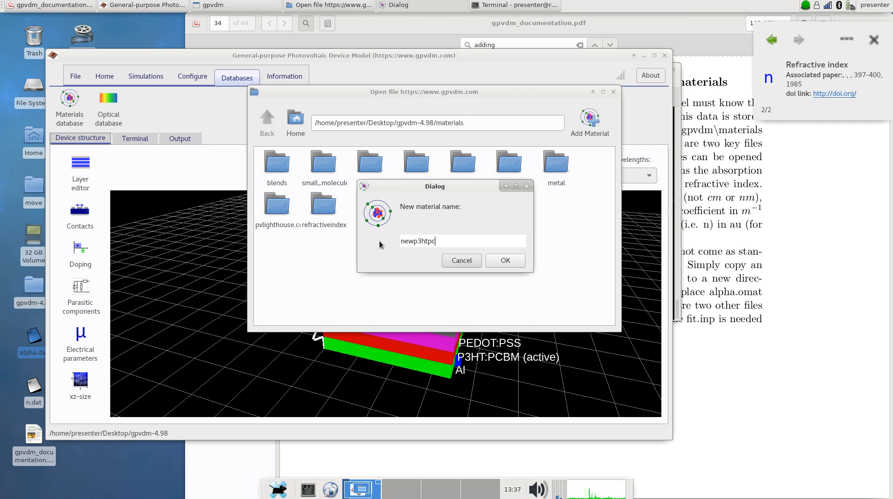
click(505, 260)
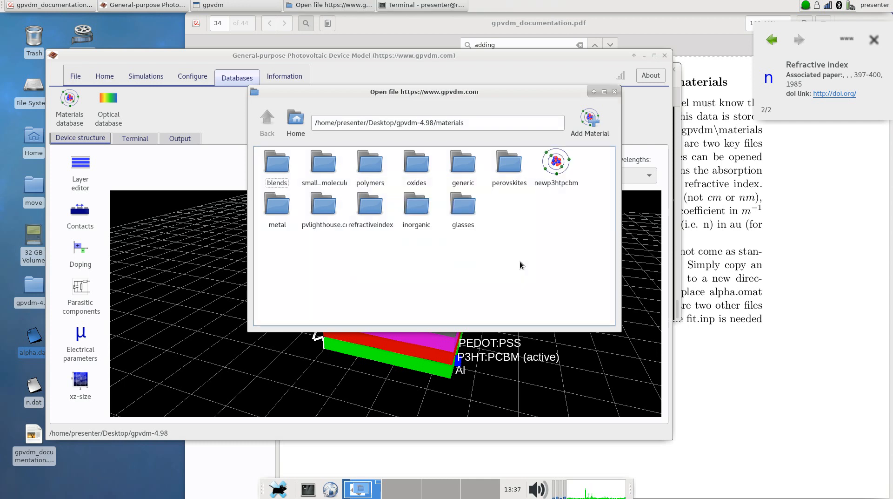
click(556, 165)
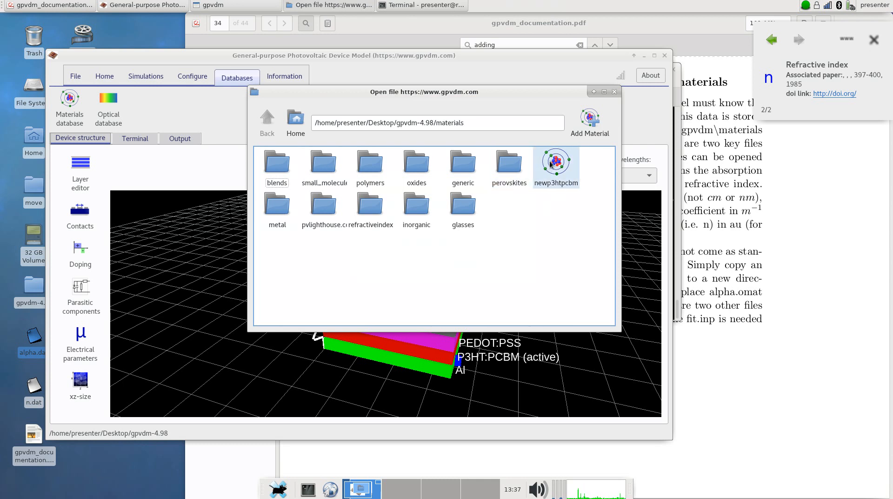
double_click(557, 162)
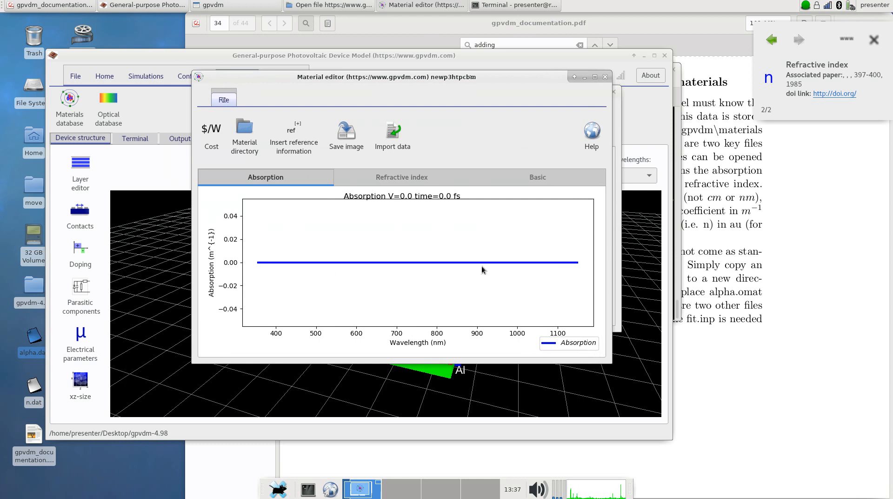
Check the material's flat 1.0 refractive index and empty absorption data.
click(402, 178)
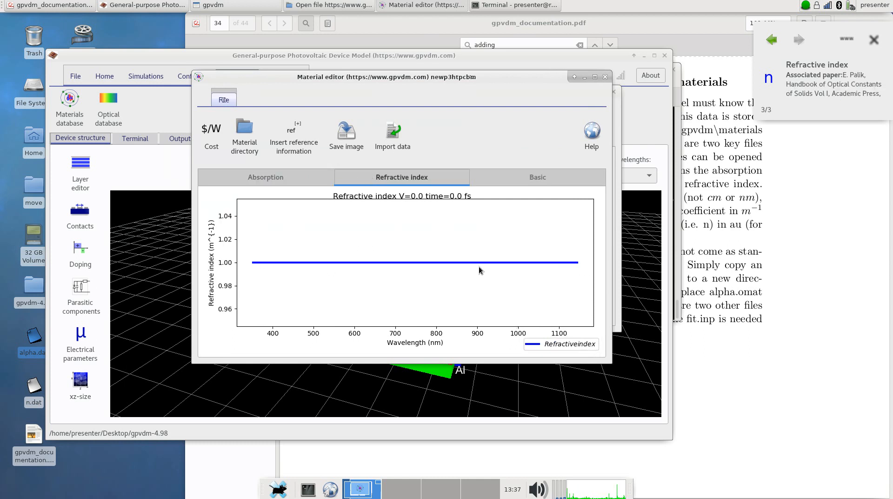
mouse_move(461, 237)
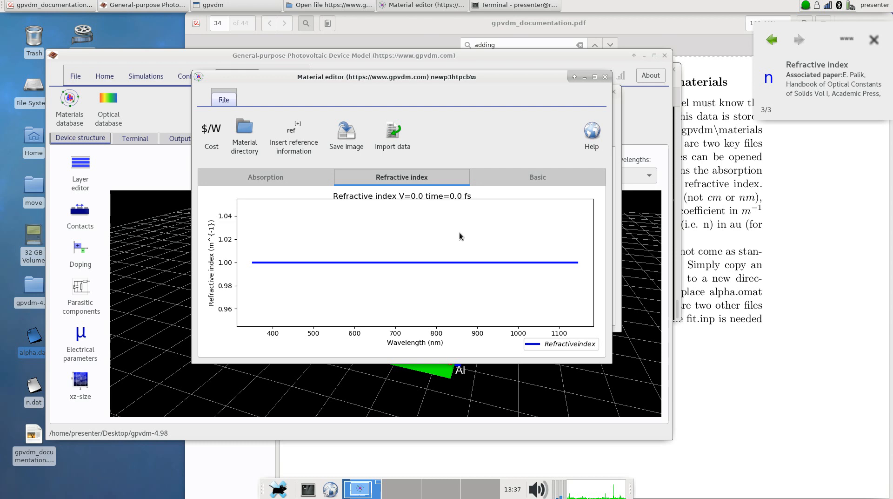
click(266, 177)
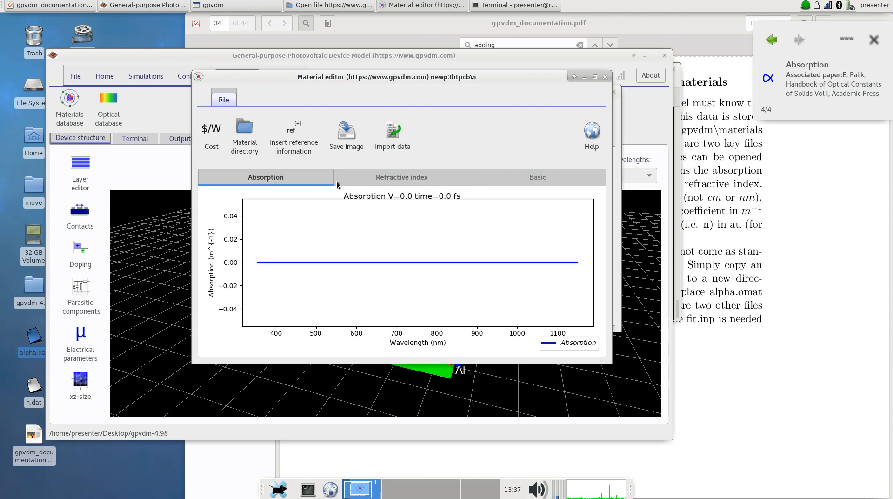
mouse_move(393, 130)
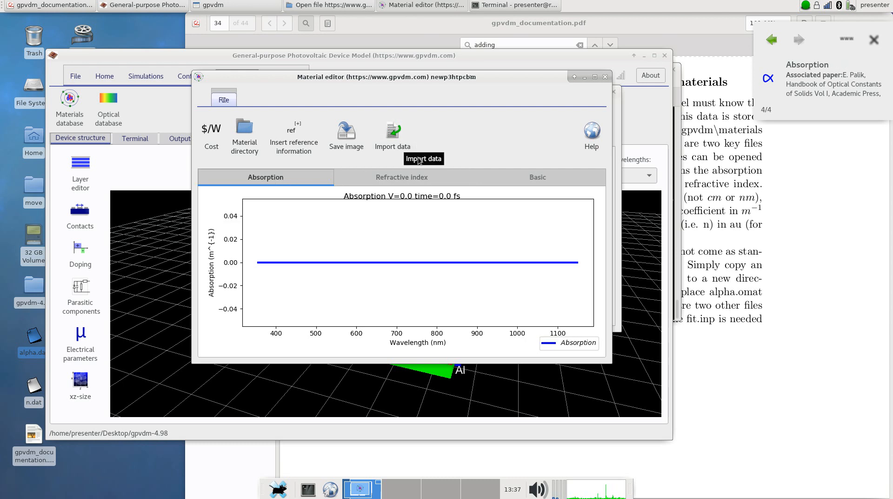
mouse_move(34, 337)
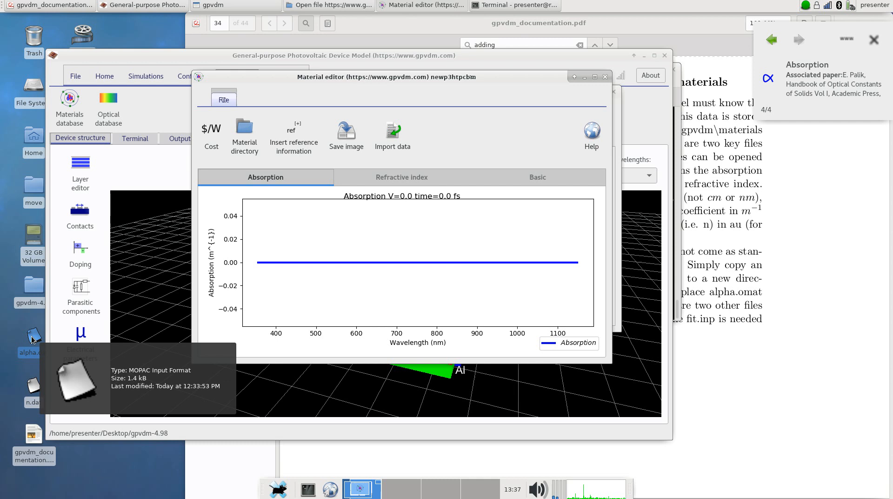
mouse_move(35, 346)
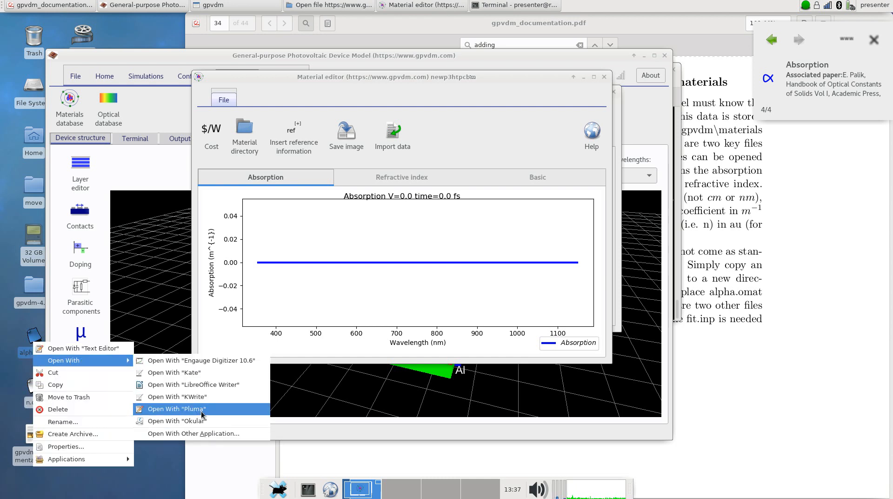
click(177, 408)
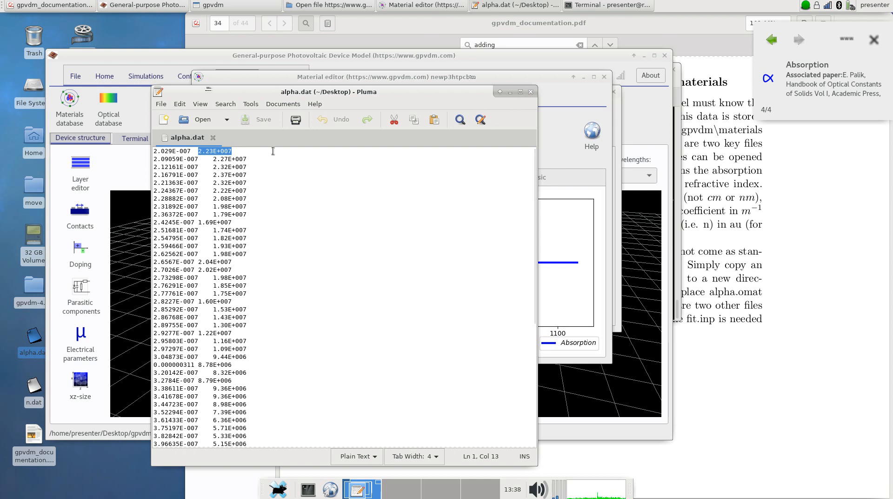
drag(218, 150, 247, 167)
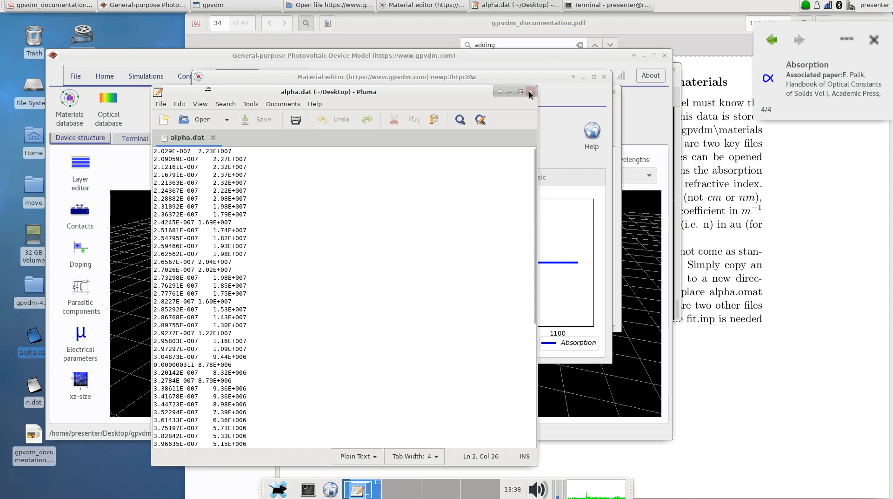
click(532, 92)
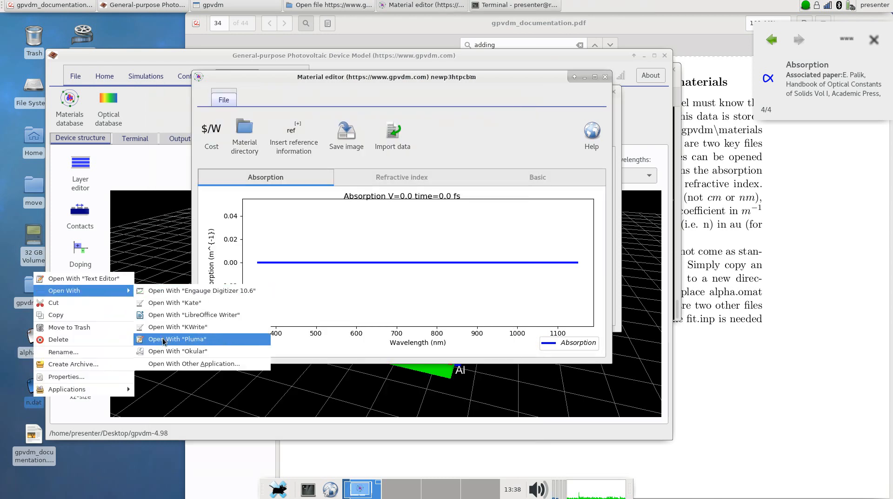
click(177, 339)
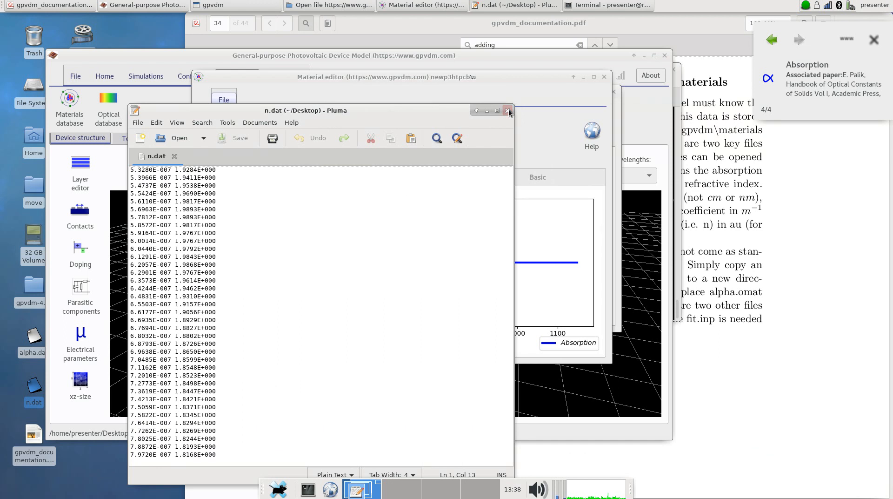
click(508, 110)
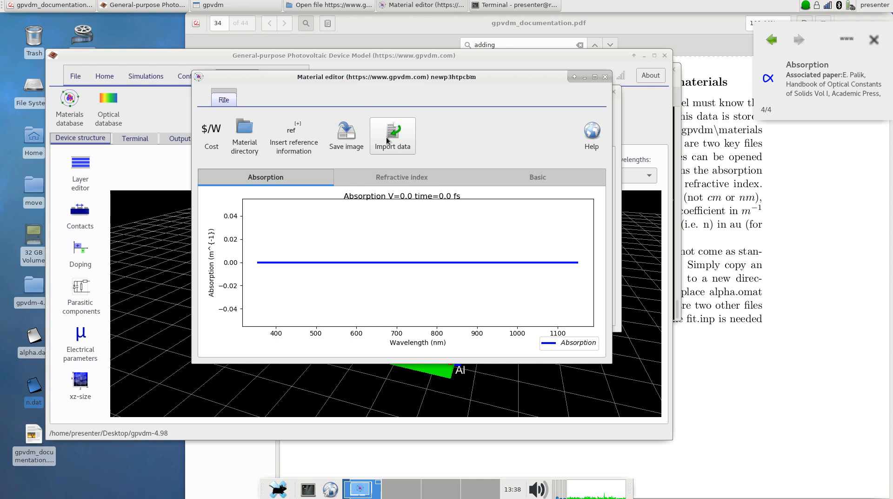
mouse_move(245, 209)
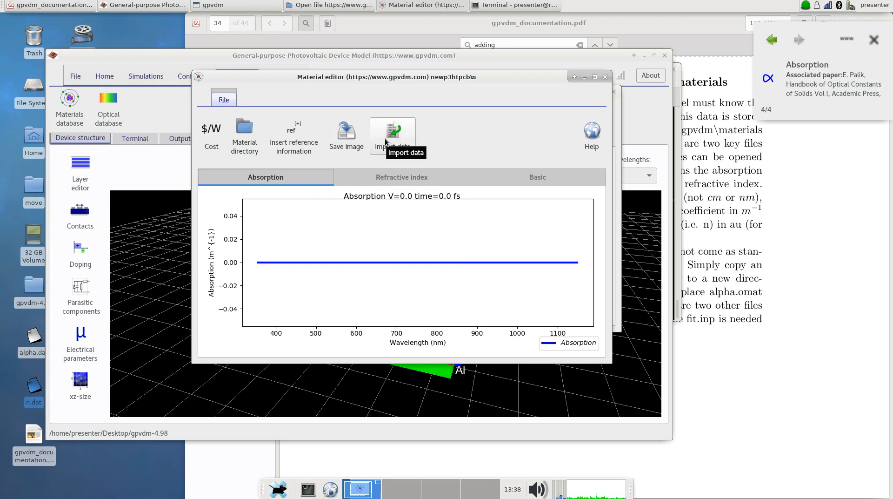
Import alpha.dat from the Desktop as the material's absorption data.
click(393, 132)
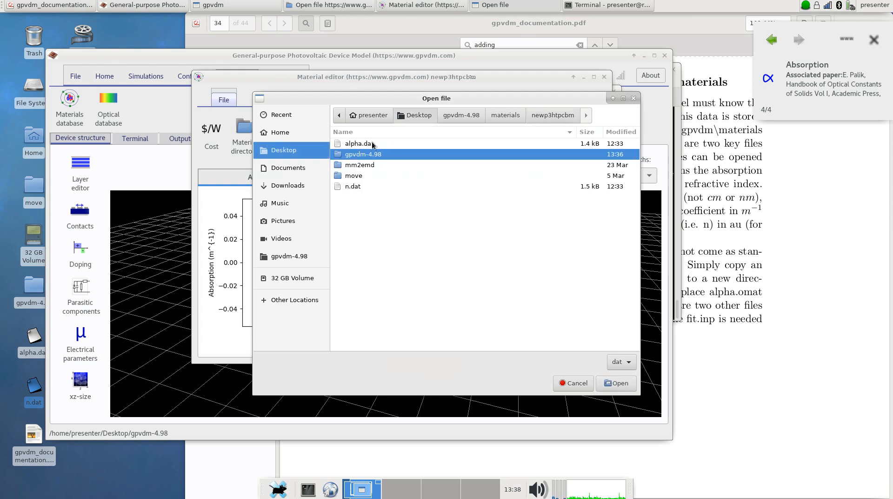
click(616, 383)
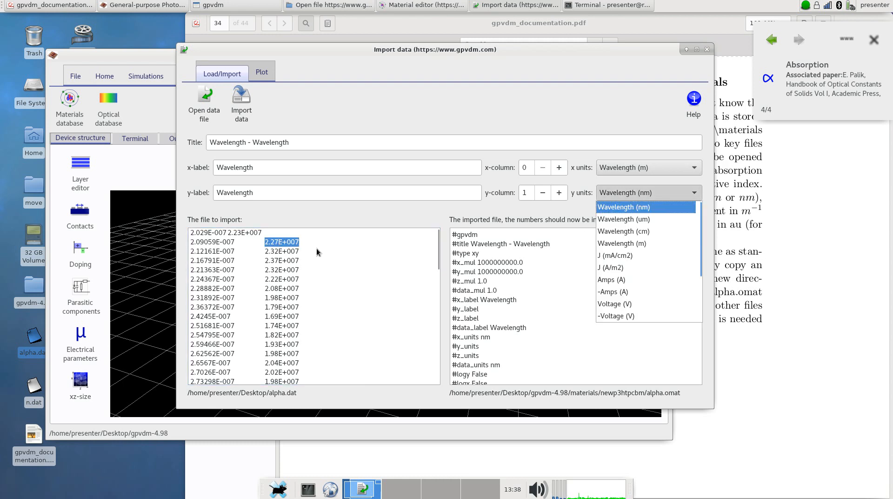
Set alpha.dat's second column to Absorption (m^-1) and check the converted output.
click(626, 207)
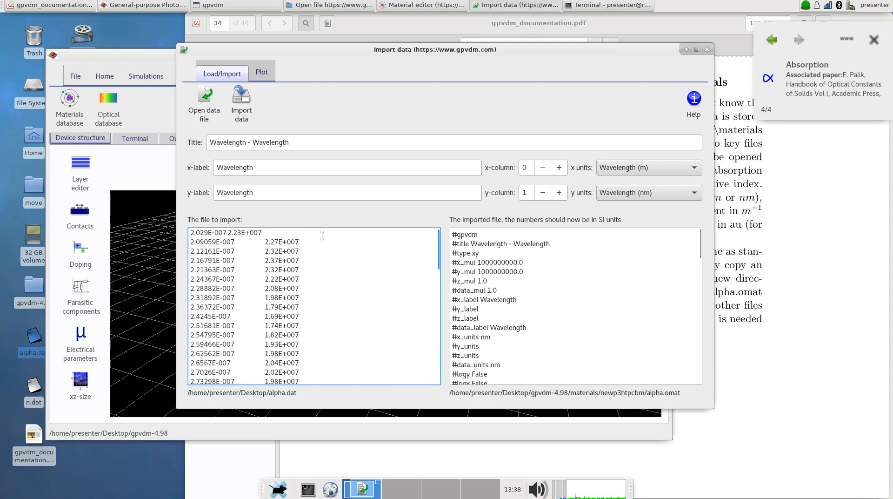
click(648, 193)
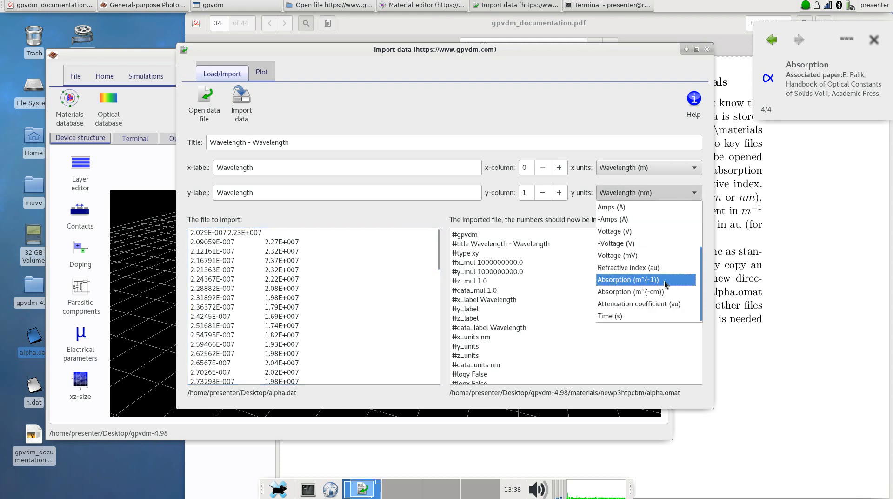
click(629, 280)
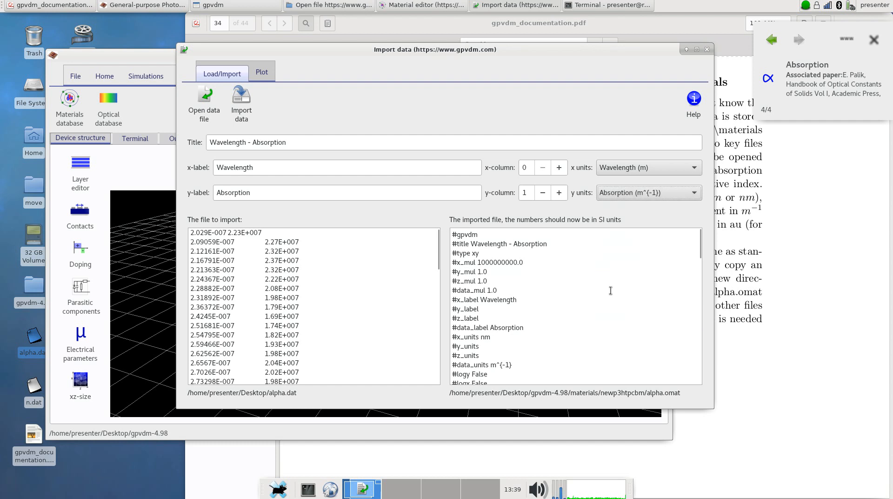
mouse_move(575, 290)
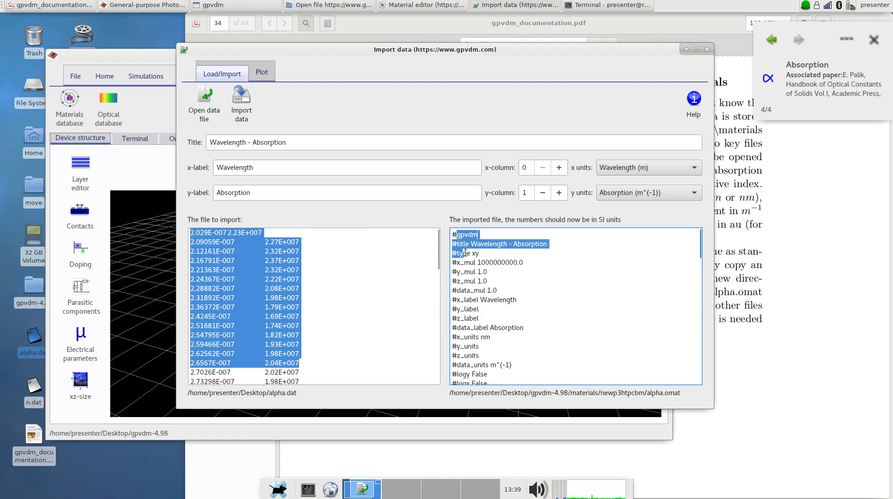
scroll(down, 3)
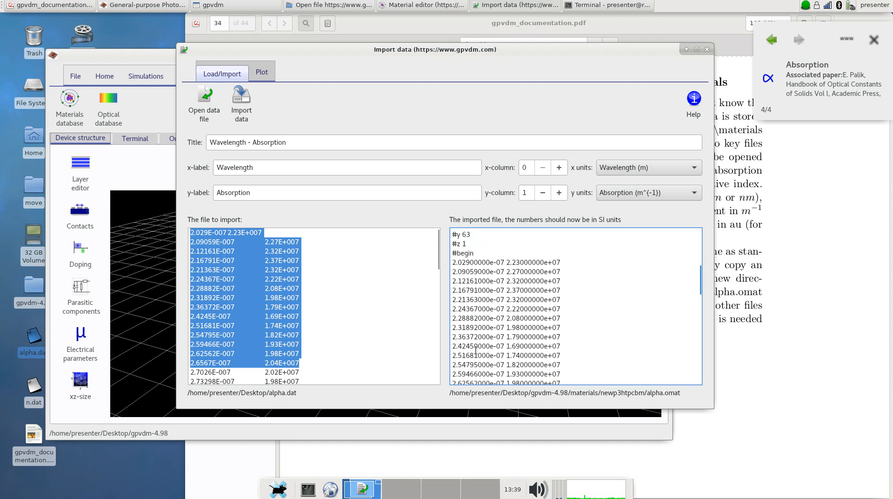
mouse_move(534, 256)
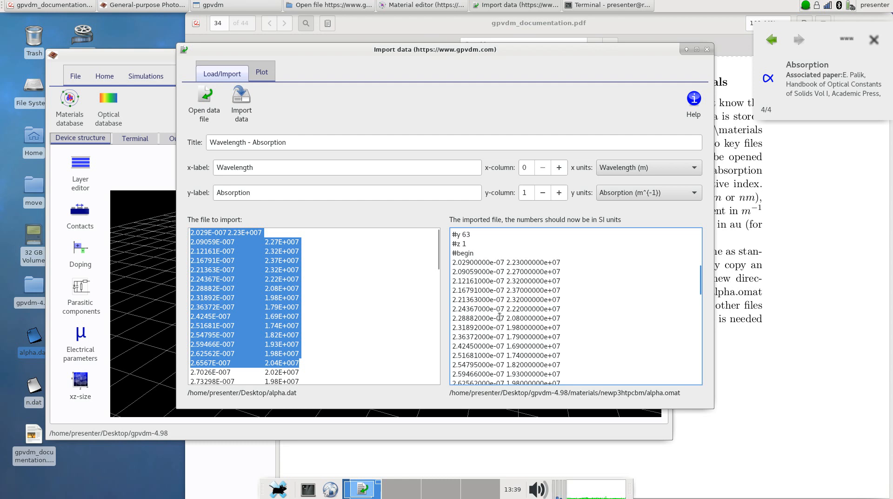
click(334, 297)
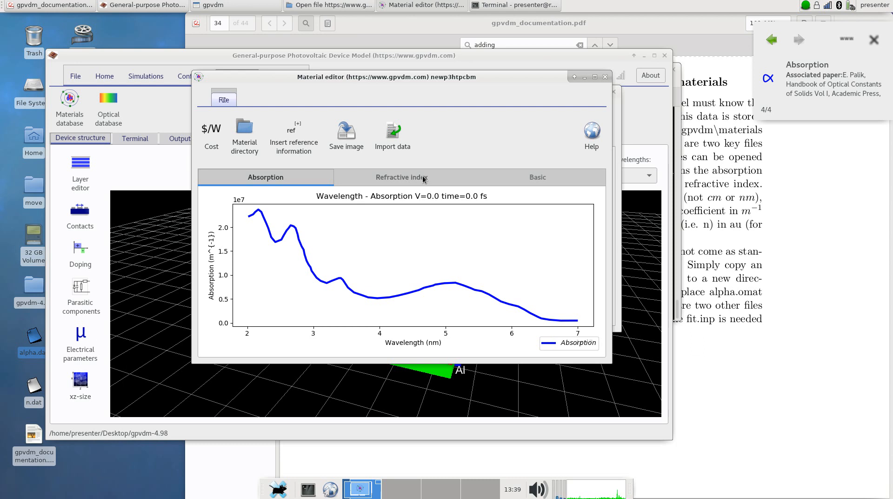
mouse_move(277, 330)
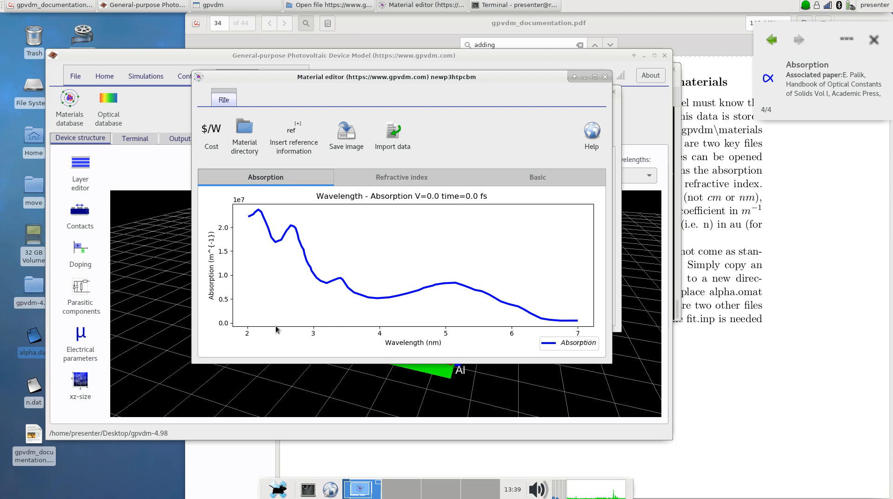
mouse_move(396, 355)
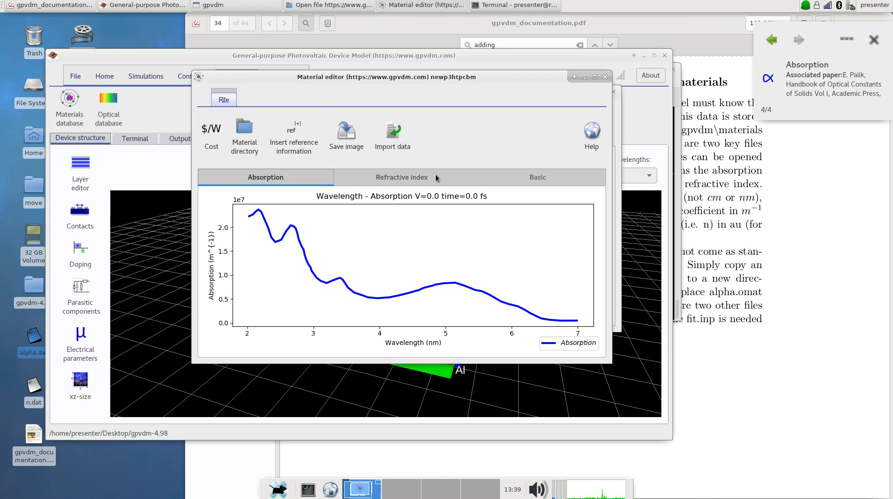
View the material's refractive index data, still a flat 1.0 line.
click(402, 178)
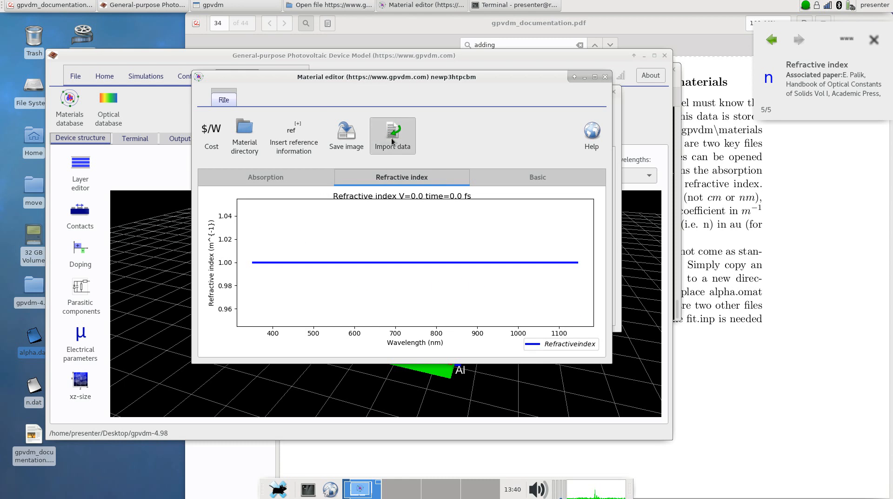
Import n.dat as refractive index data, plot the curve, and show the Basic properties.
click(393, 136)
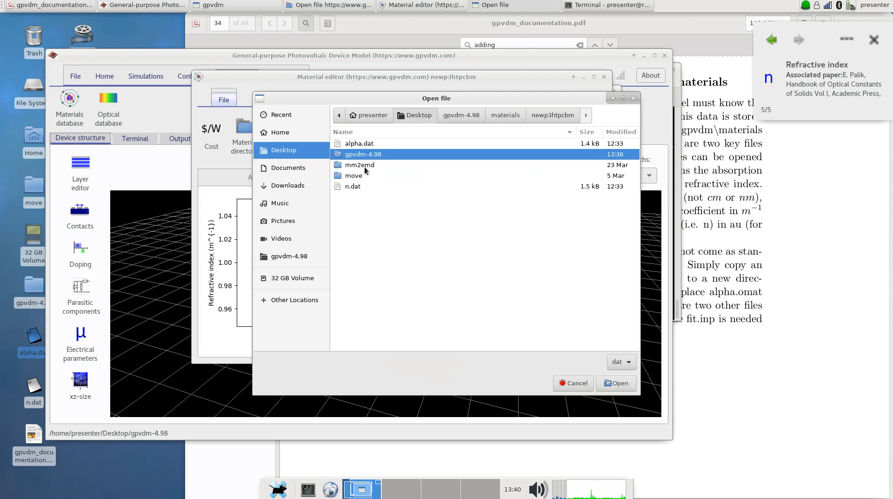
click(616, 384)
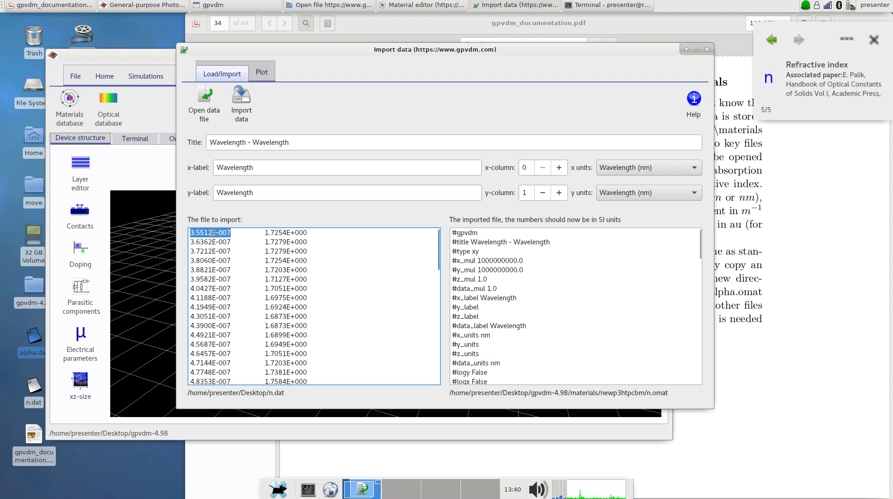
scroll(down, 3)
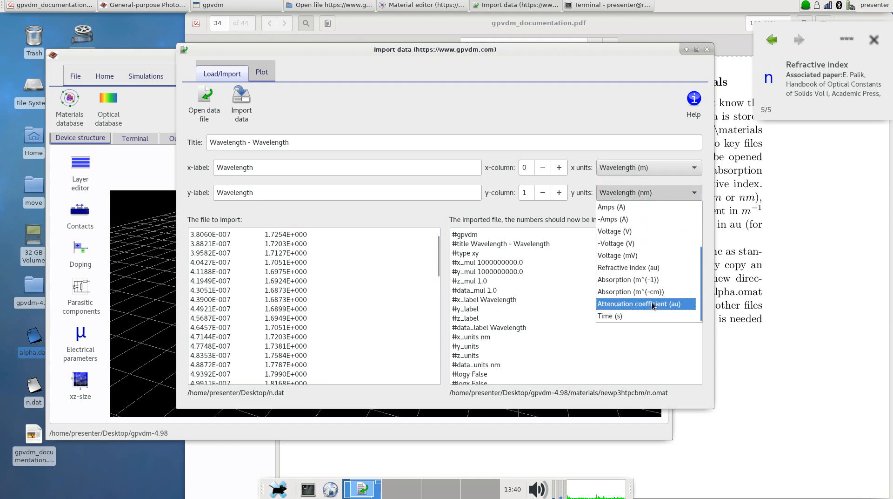
mouse_move(655, 285)
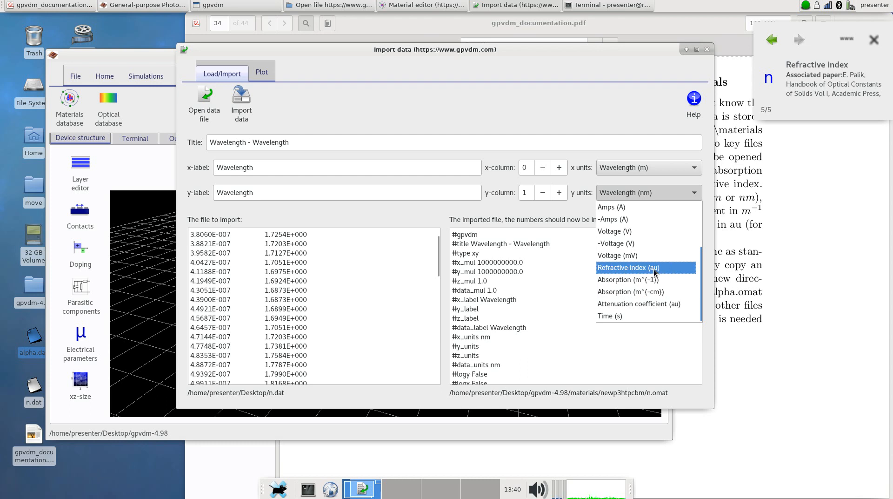
click(629, 268)
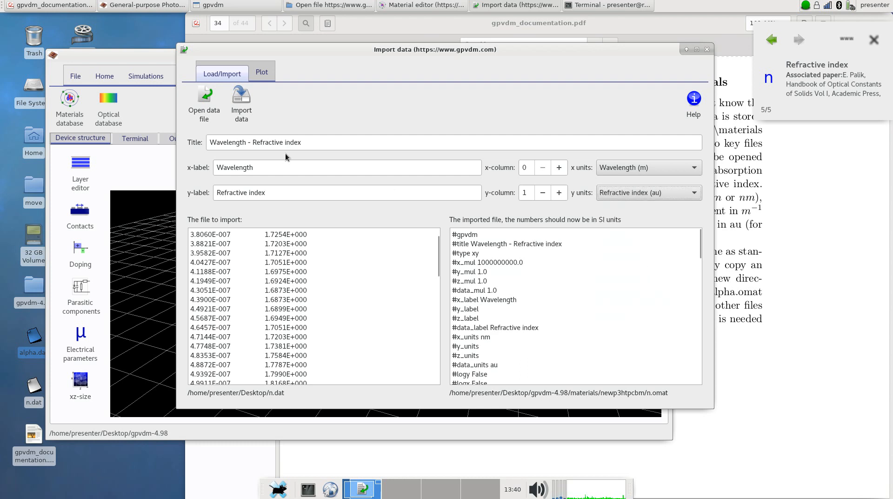
click(261, 72)
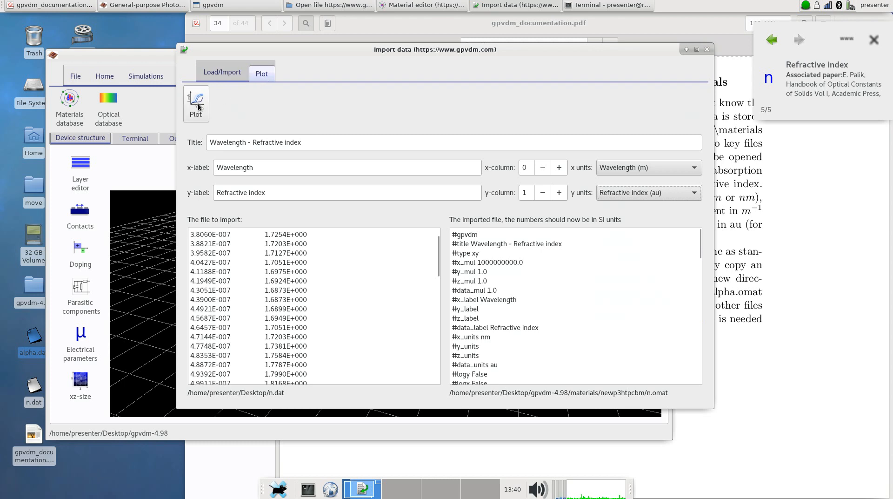
click(195, 100)
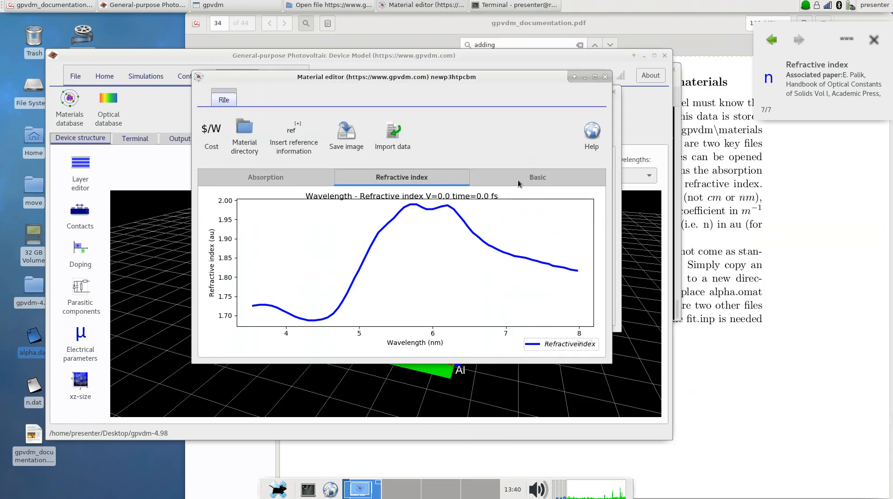
click(538, 177)
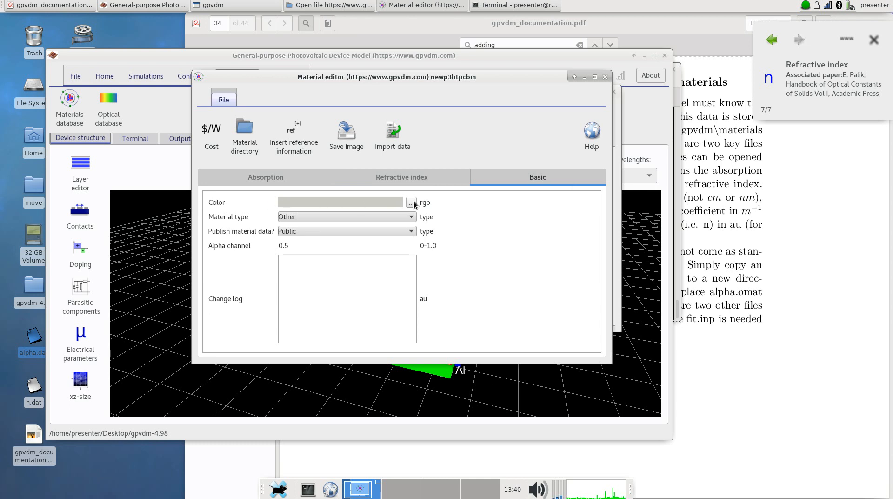
Set the material colour to red and type Organic, then close the editor and materials browser.
click(411, 202)
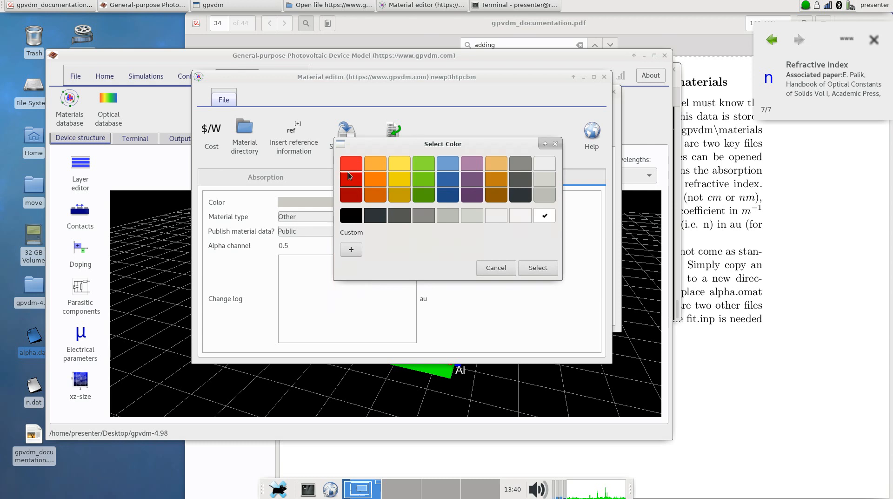
mouse_move(351, 181)
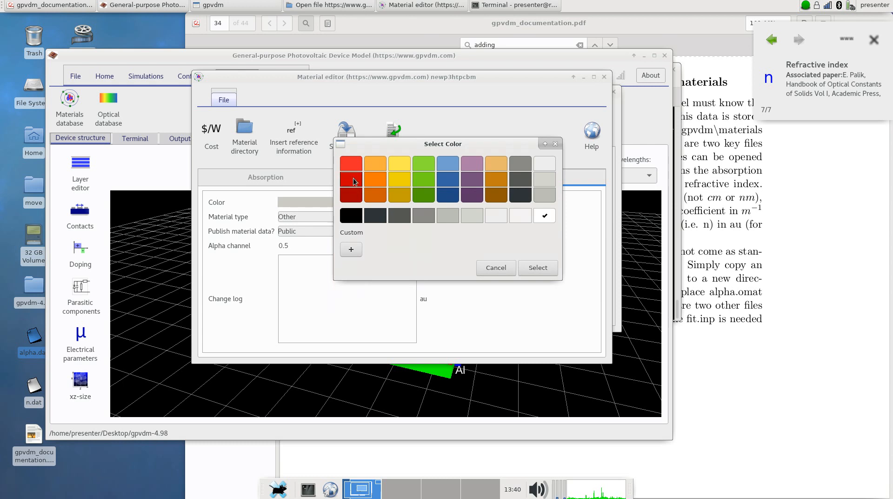
click(538, 268)
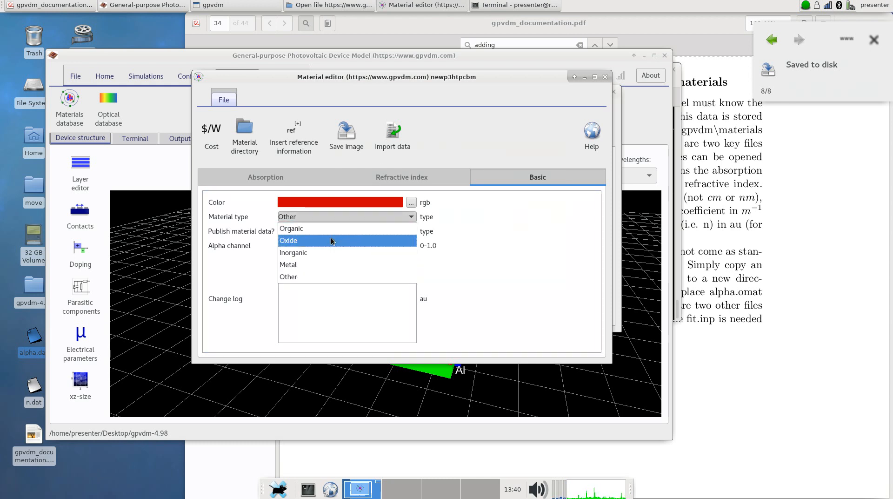
click(291, 228)
text(Material addded by Rod.)
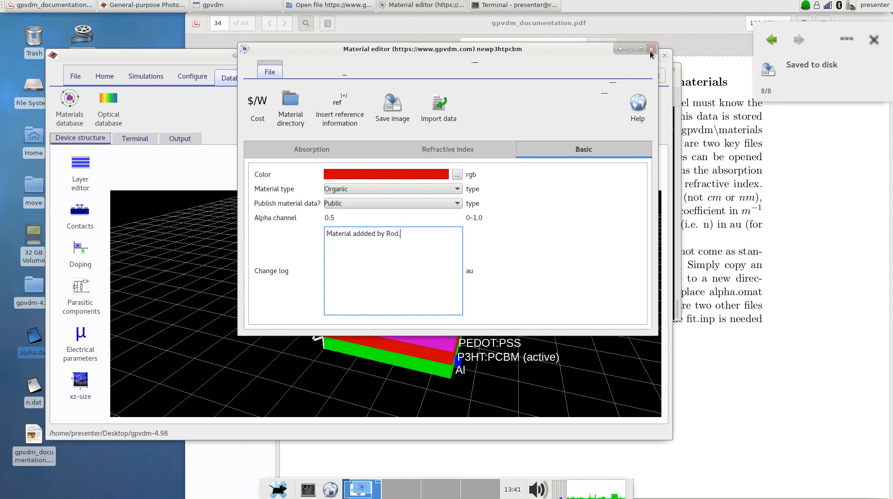
click(311, 149)
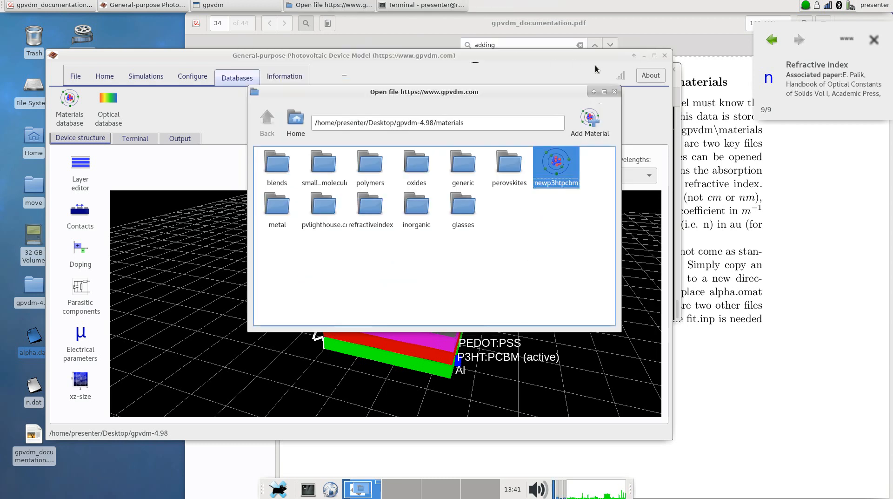
click(614, 91)
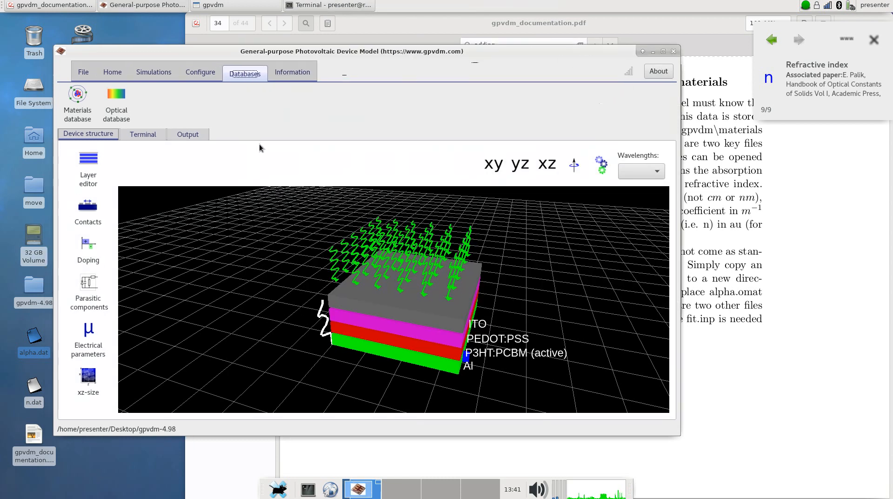
mouse_move(96, 179)
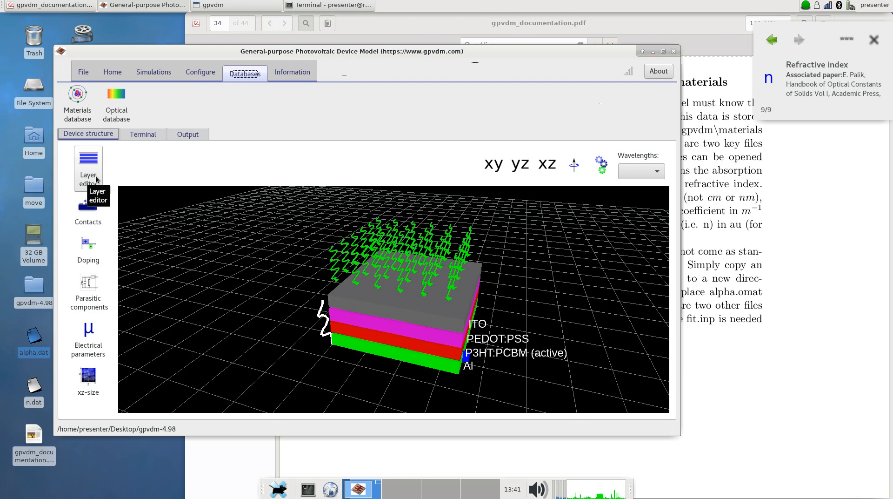
Assign newp3htpcbm as the P3HT:PCBM layer's optical material in the Layer editor and rename it newP3HT:PCBM.
click(88, 158)
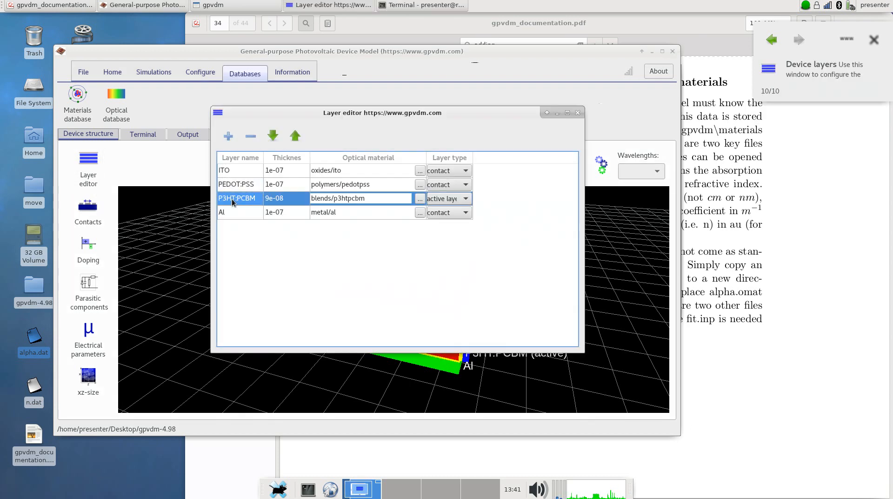
mouse_move(260, 201)
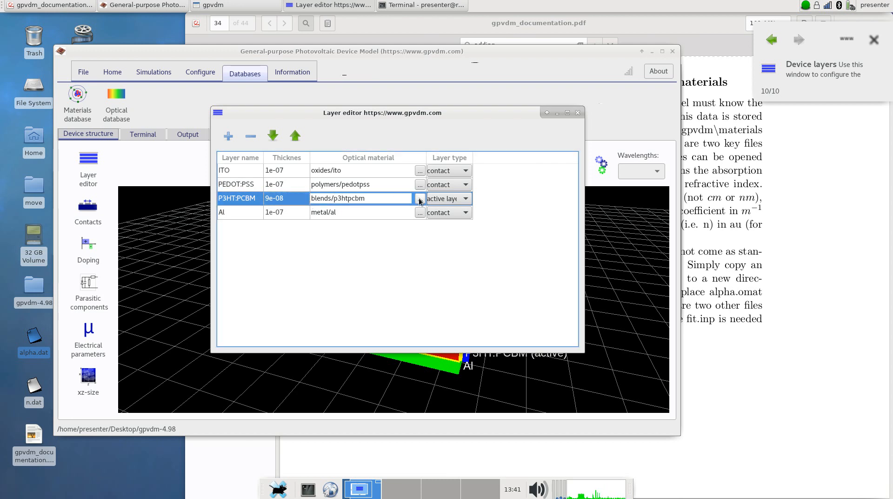
click(420, 199)
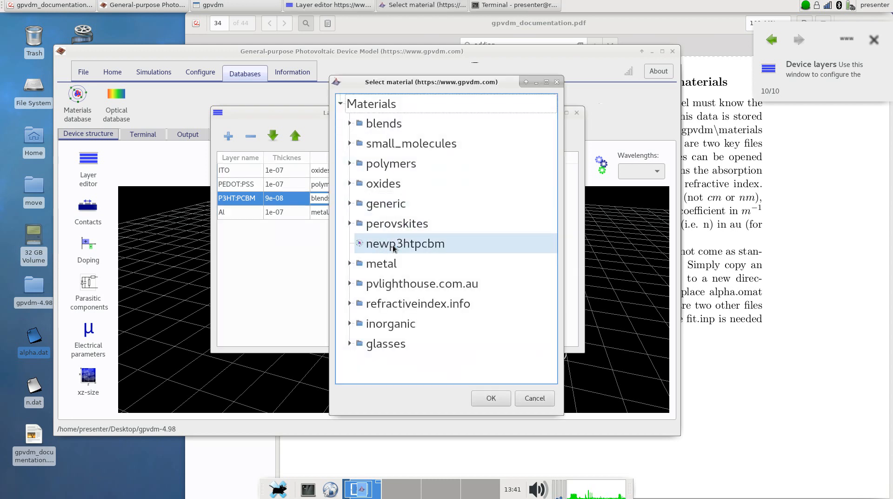
click(406, 244)
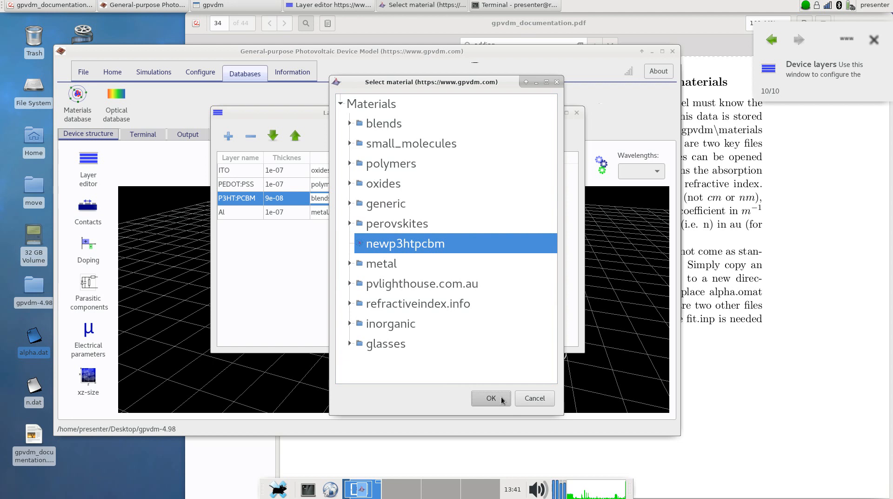
click(491, 399)
text(new)
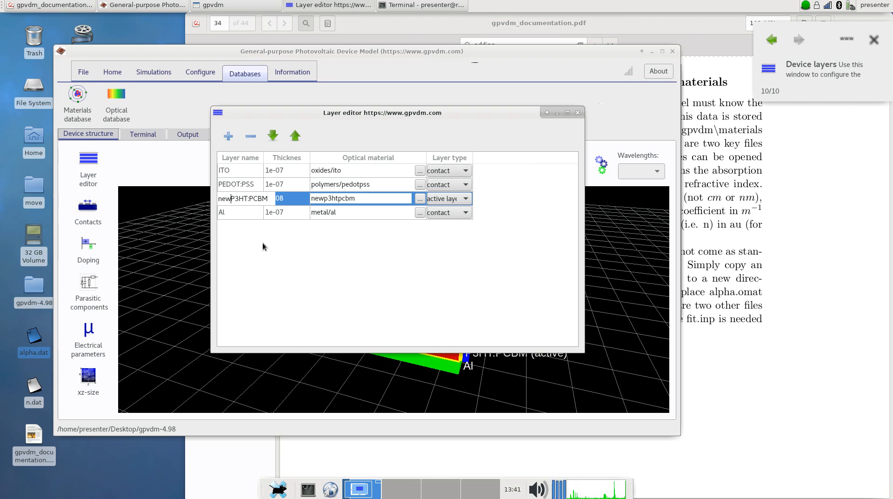
click(578, 113)
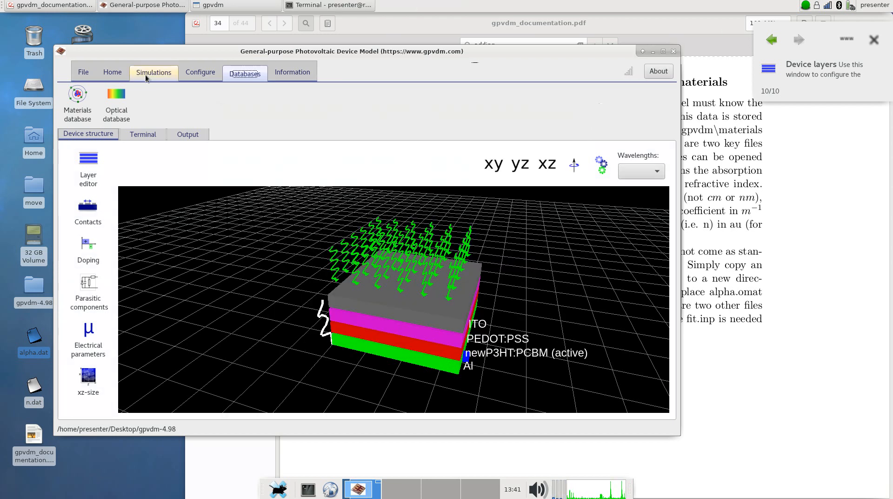
Run the optical simulation of the device with the new active material.
click(153, 73)
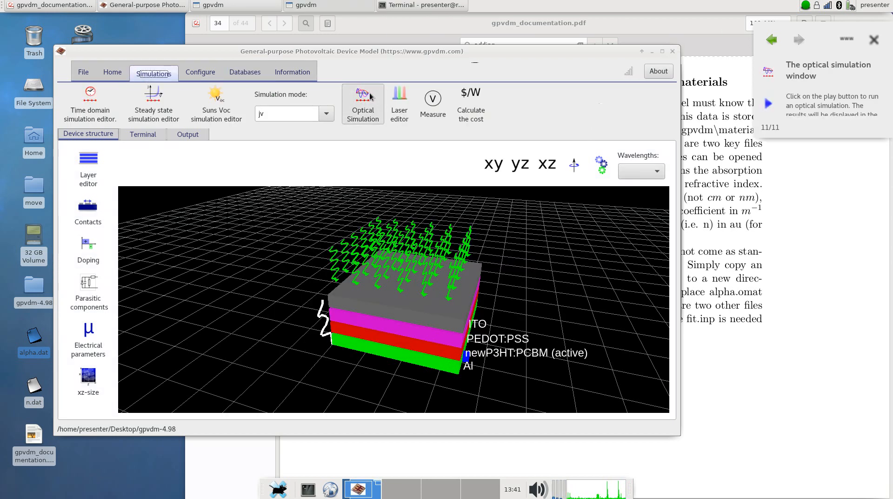
click(363, 93)
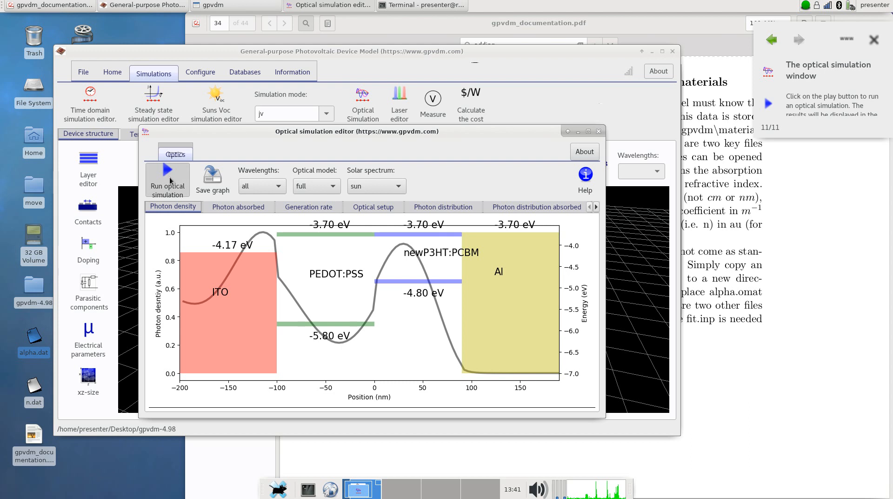
click(168, 176)
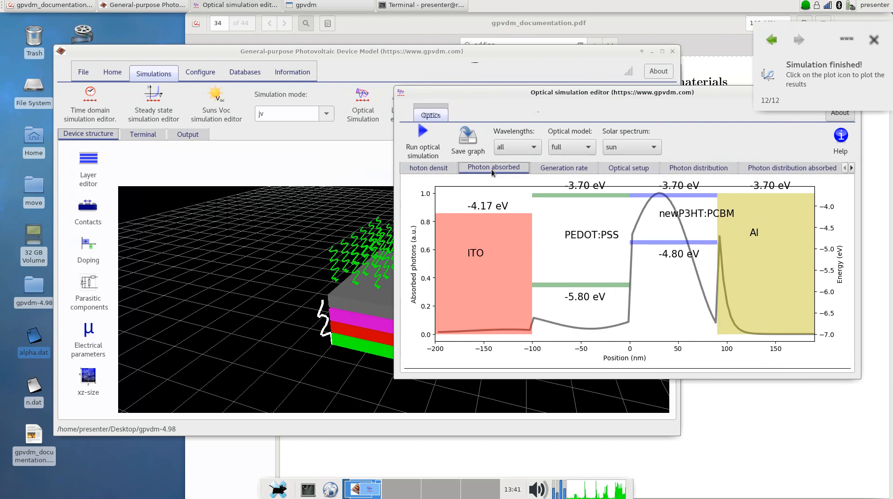
Review the photon distribution and absorbed photon plots, then close the results window.
click(698, 168)
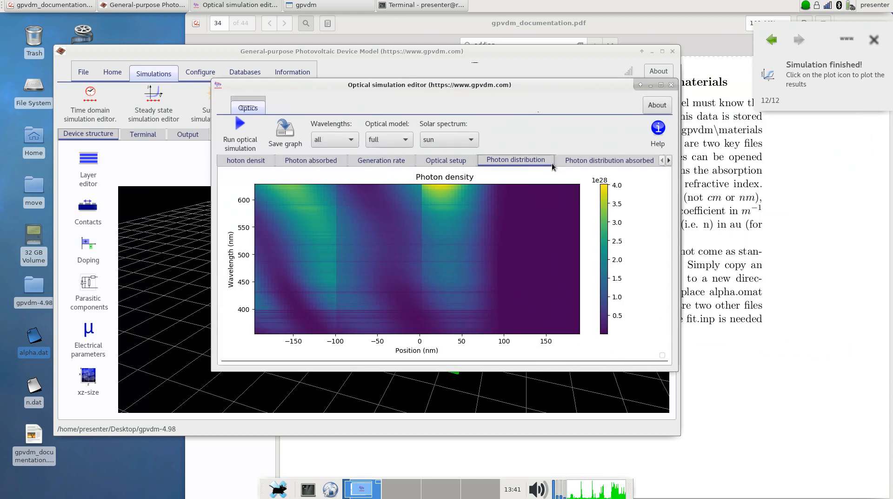
click(604, 161)
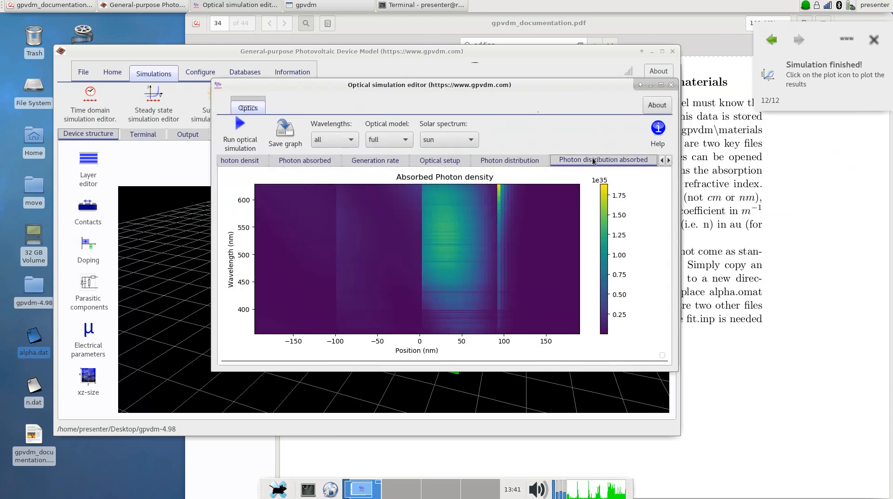
click(305, 160)
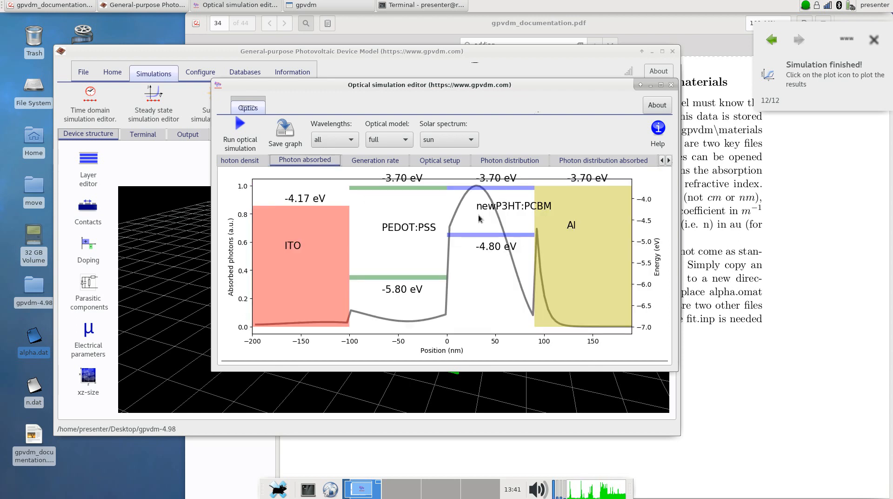
mouse_move(466, 198)
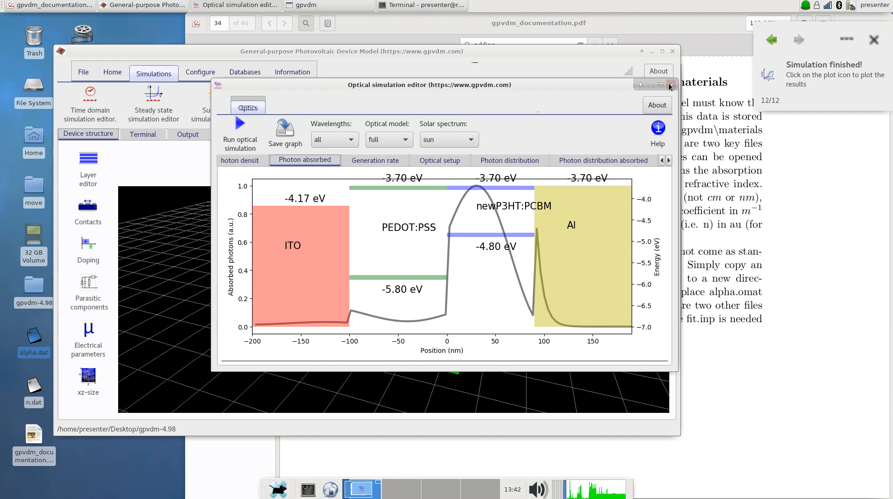
click(670, 85)
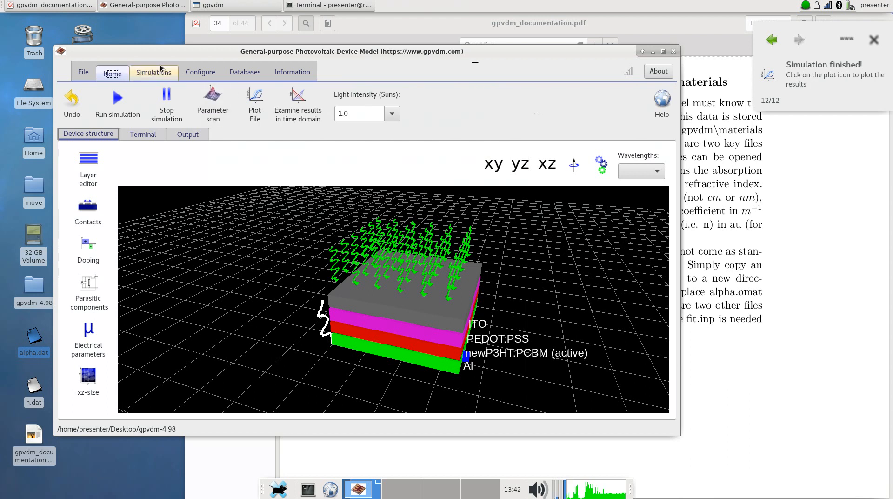
Show the materials database top-level folder and select the new newp3htpcbm entry.
click(244, 72)
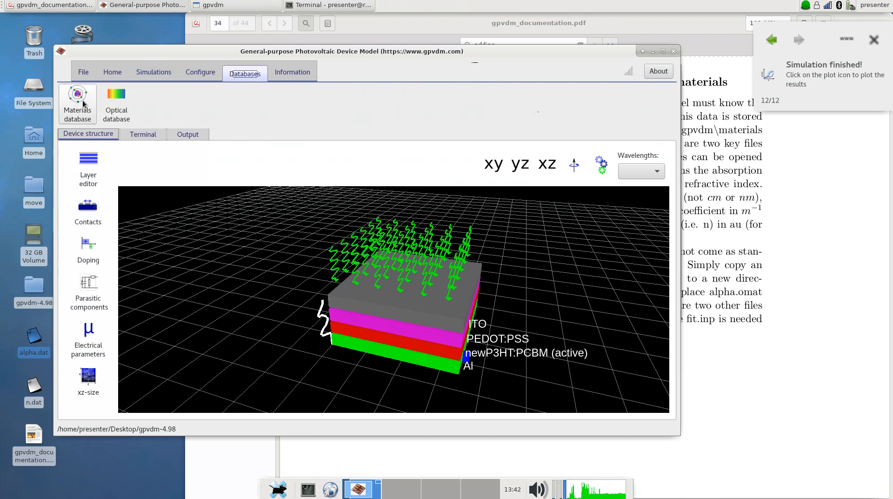
click(77, 95)
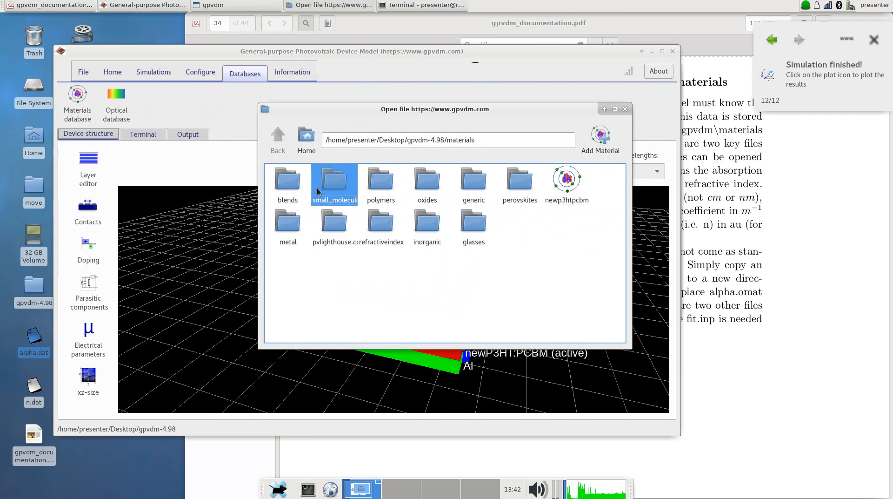
click(567, 182)
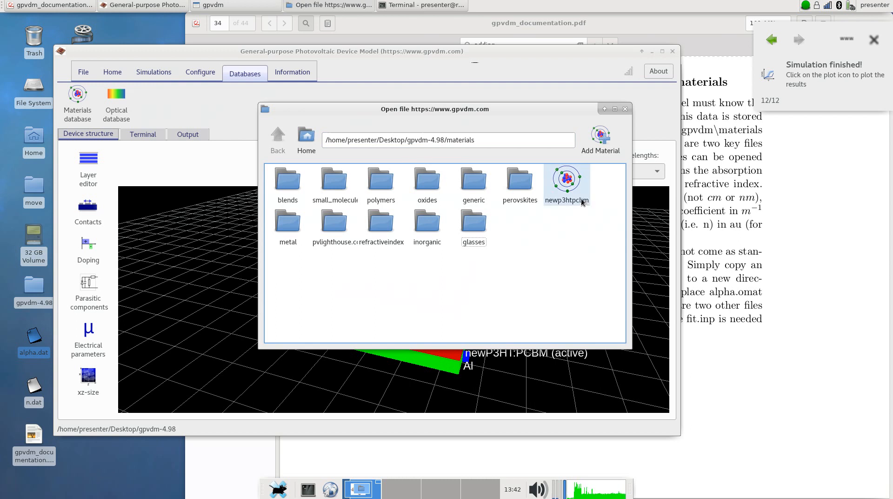